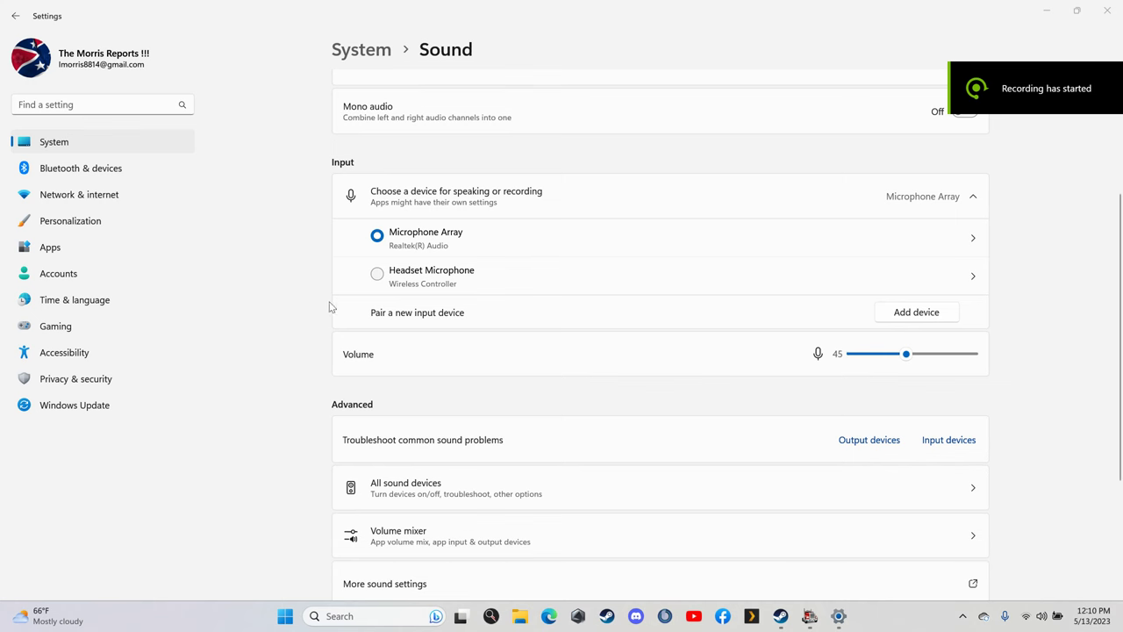
mouse_move(477, 293)
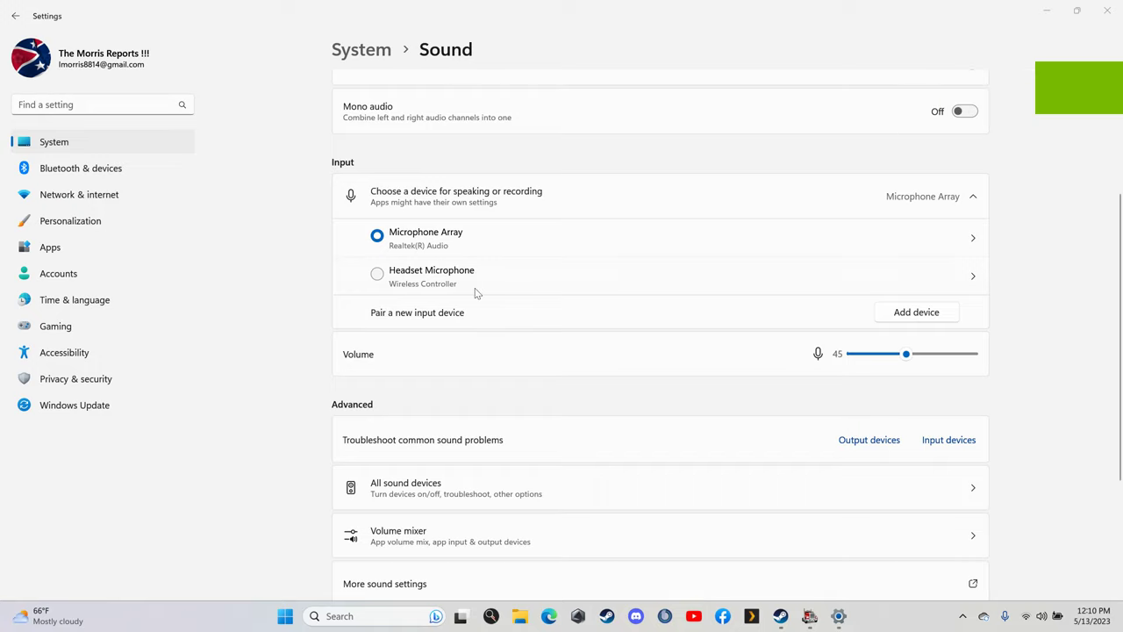
mouse_move(536, 510)
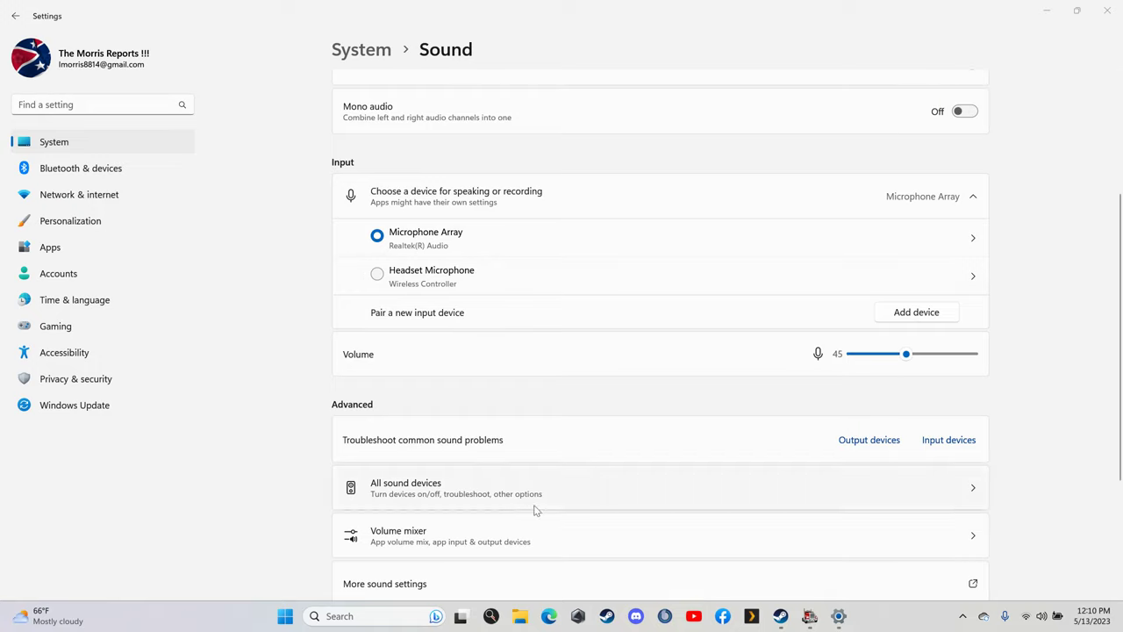
mouse_move(839, 616)
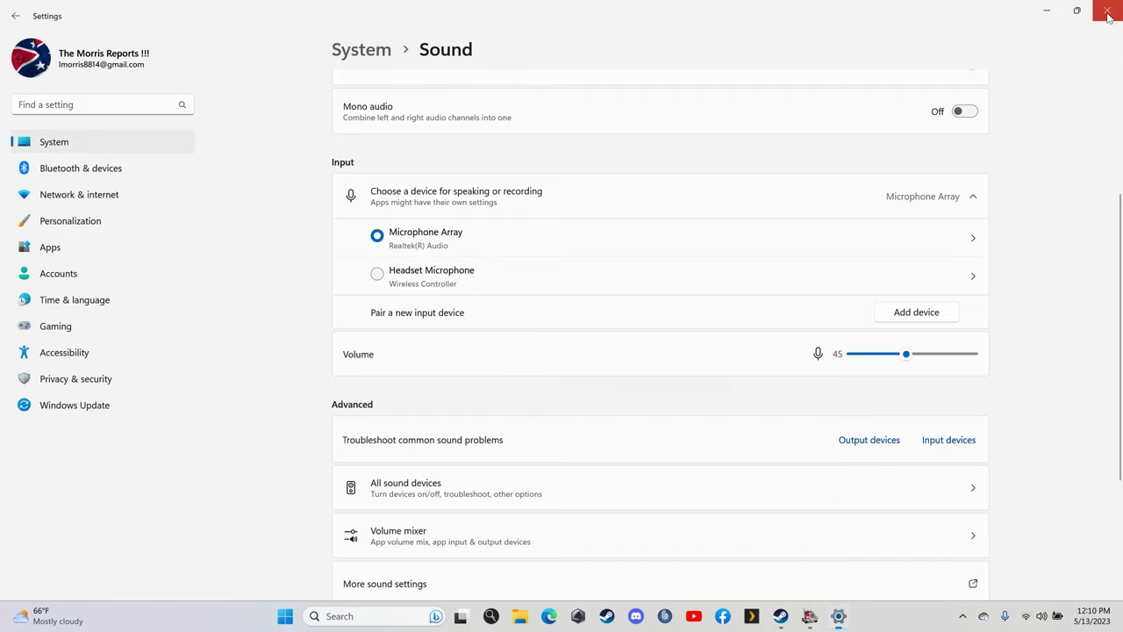
Step: Close the sound settings and switch to Edge on the LoudTronix 'Bodies' converter page
left_click(1106, 12)
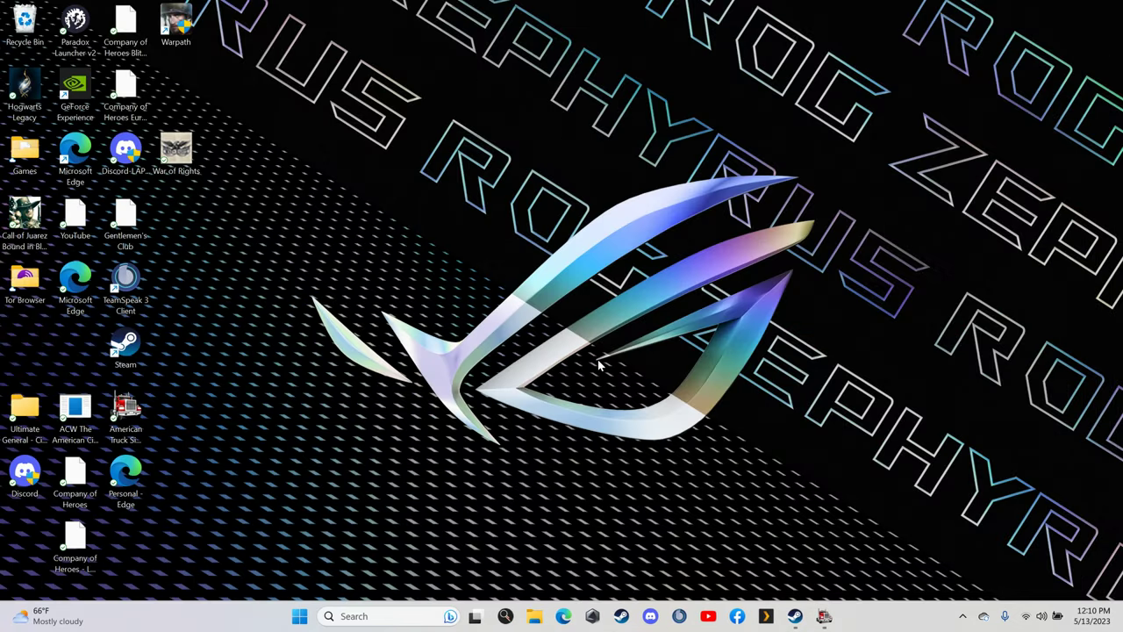
mouse_move(763, 533)
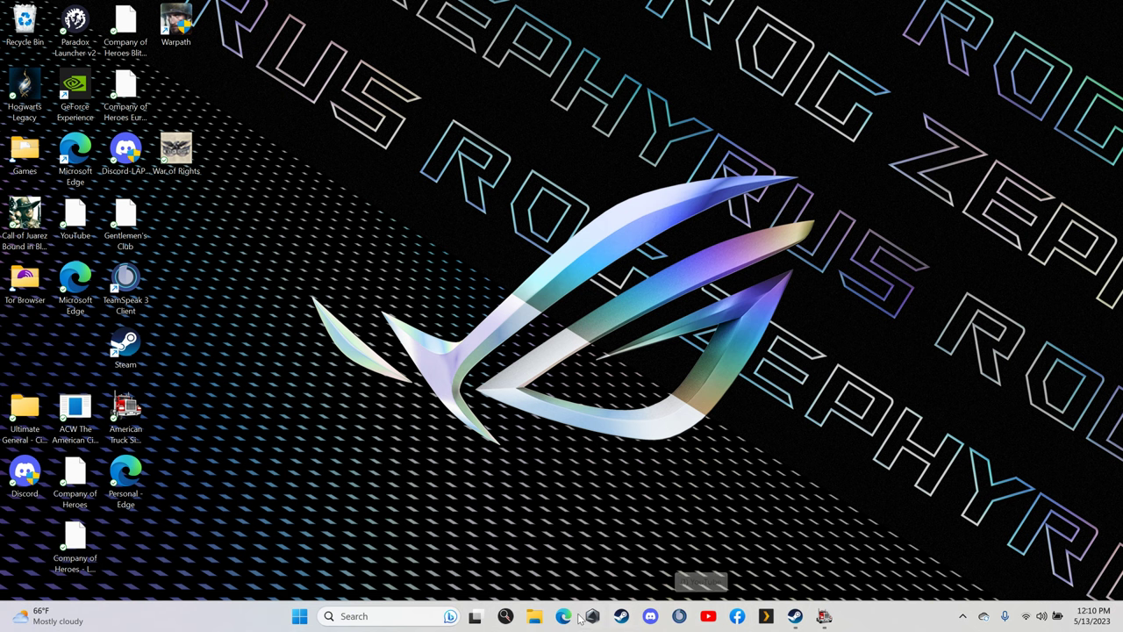
left_click(564, 616)
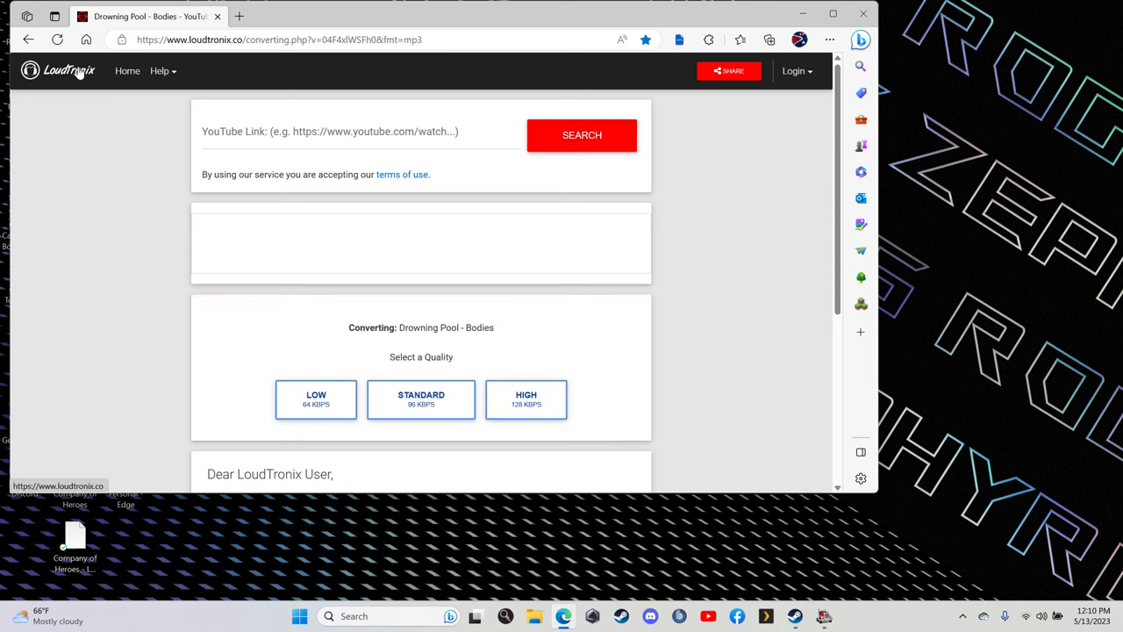
mouse_move(116, 21)
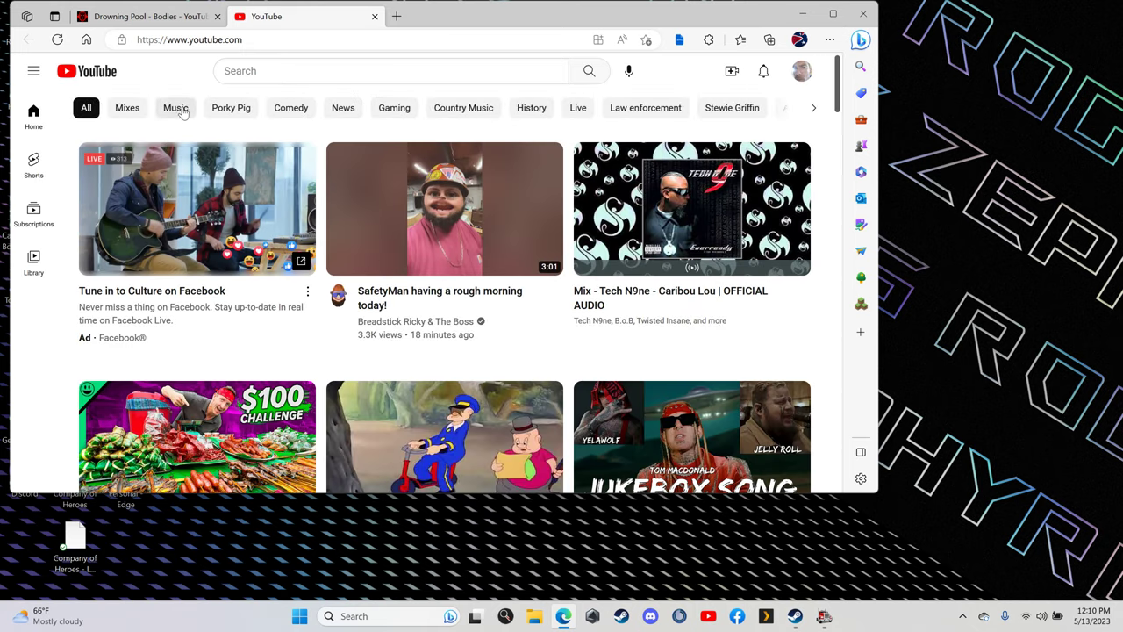
Step: Open Library, scroll to Playlists, and play all of the Favorites playlist
left_click(33, 258)
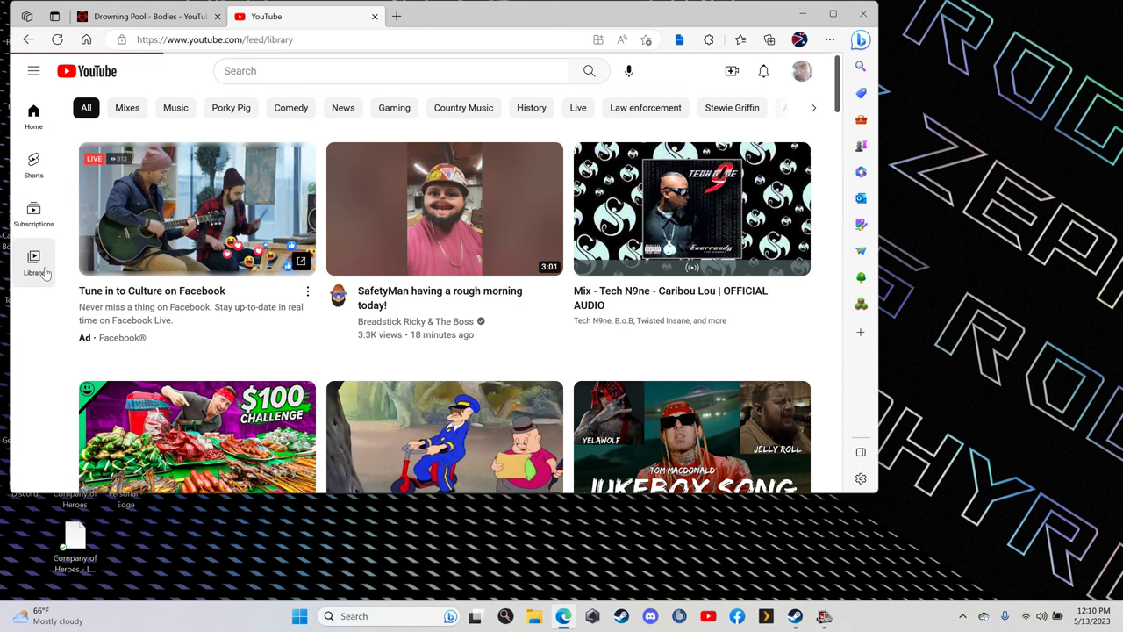
left_click(33, 263)
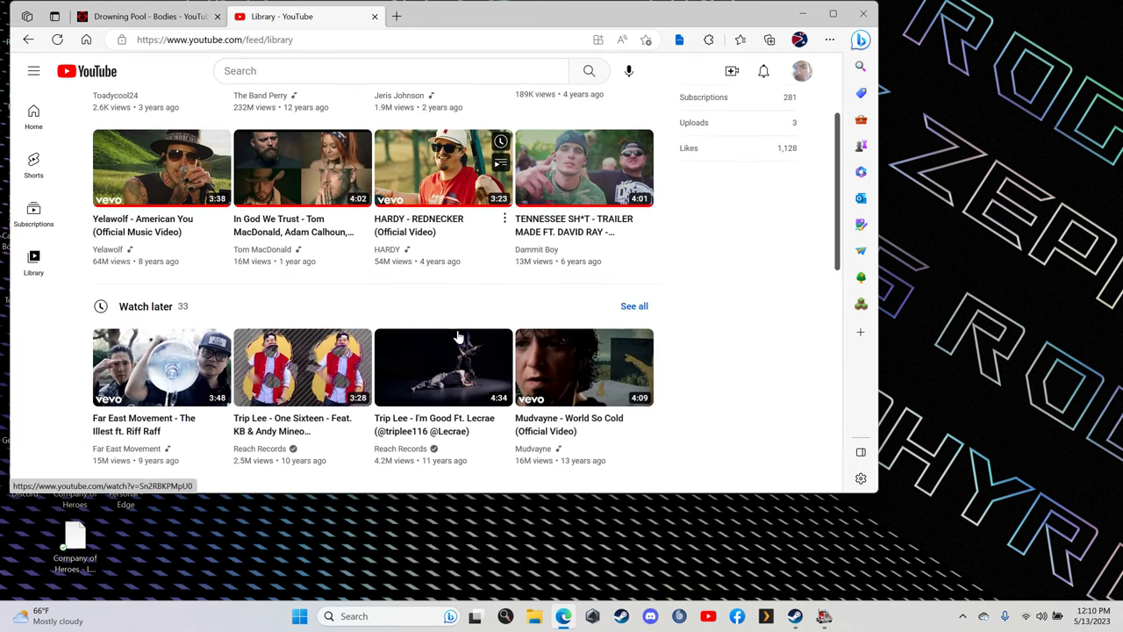
scroll("down", 3)
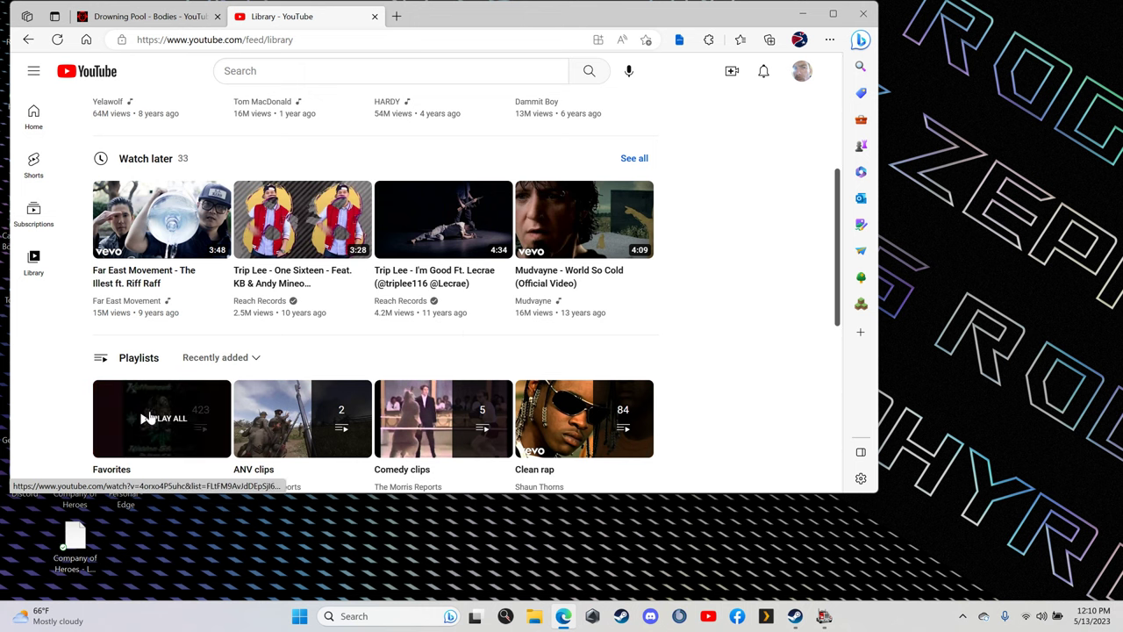
left_click(161, 418)
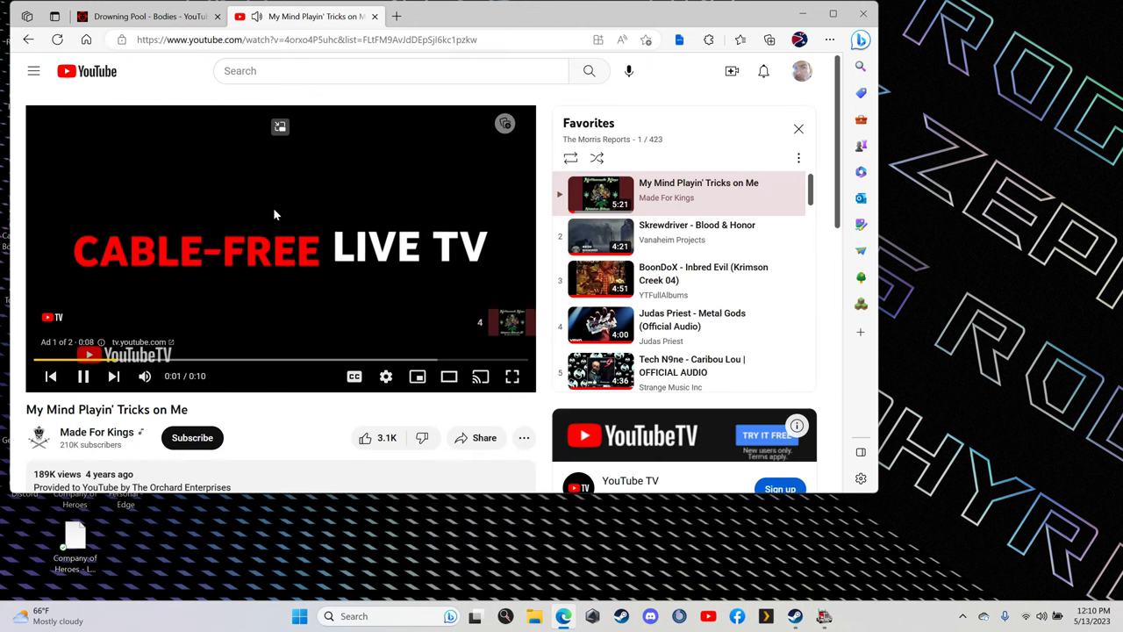
mouse_move(289, 218)
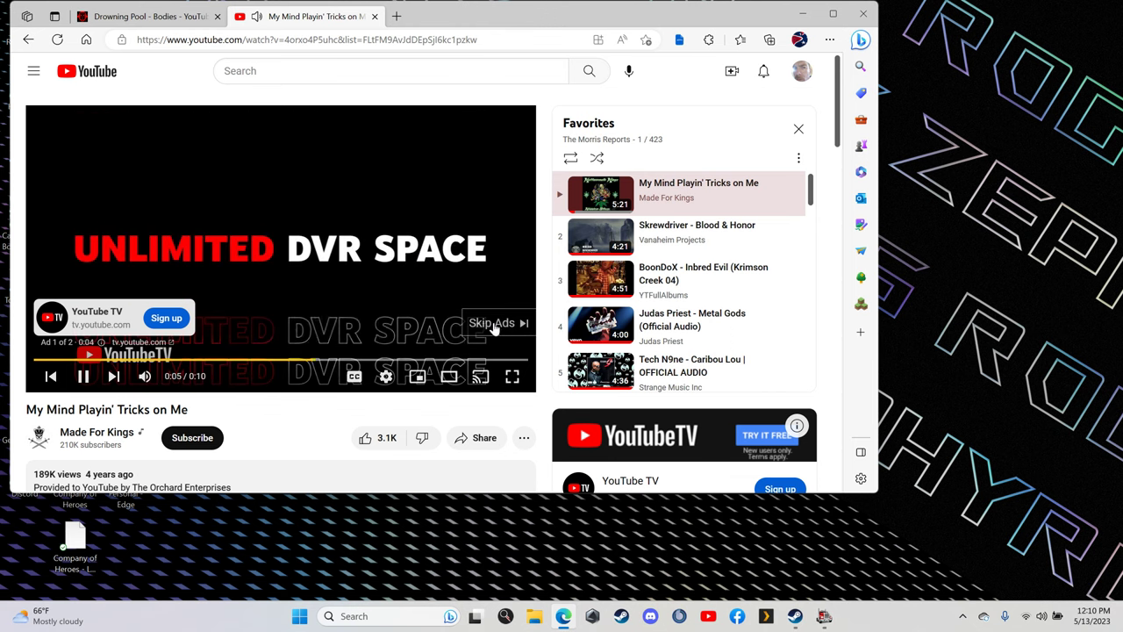
Step: Skip the ad so 'My Mind Playin' Tricks on Me' starts playing
left_click(492, 323)
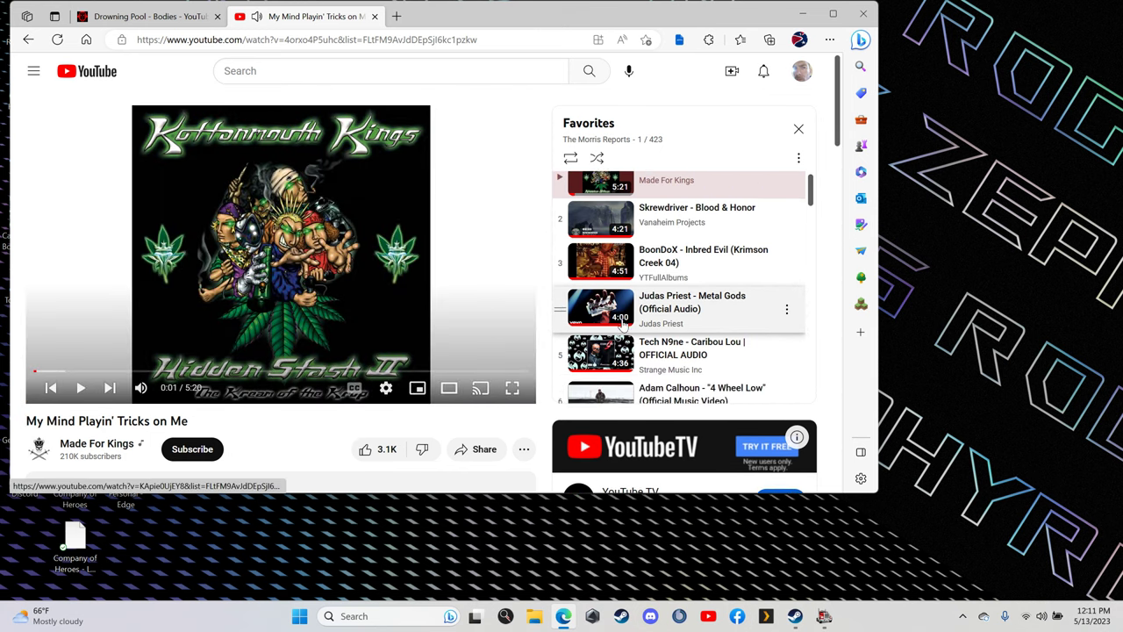
scroll("down", 3)
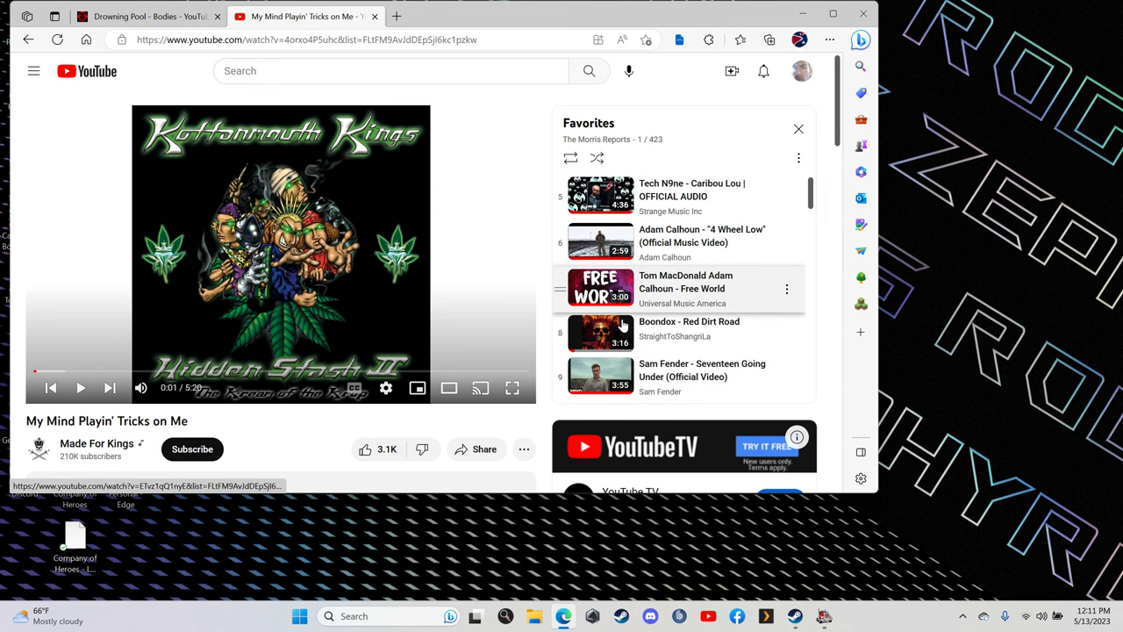
scroll("down", 3)
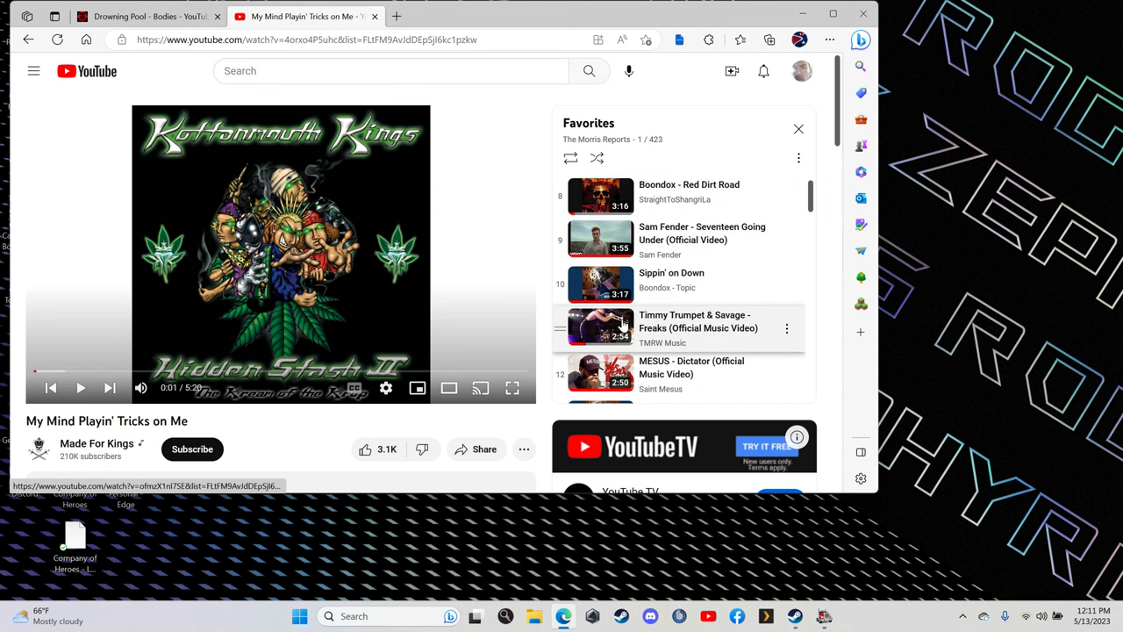
scroll("down", 3)
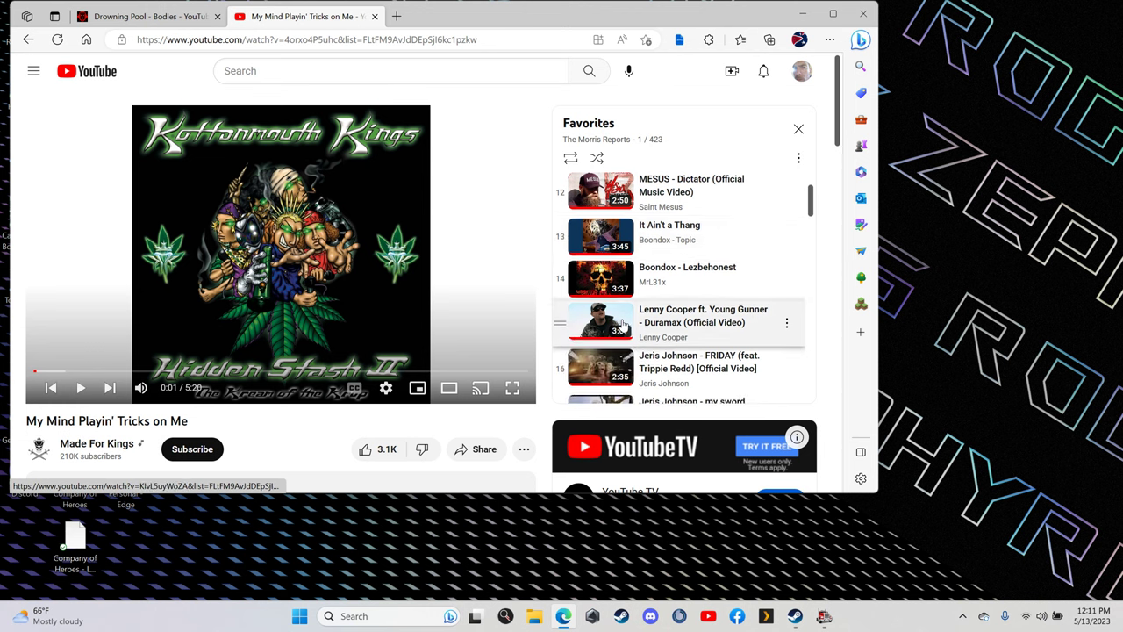
scroll("down", 3)
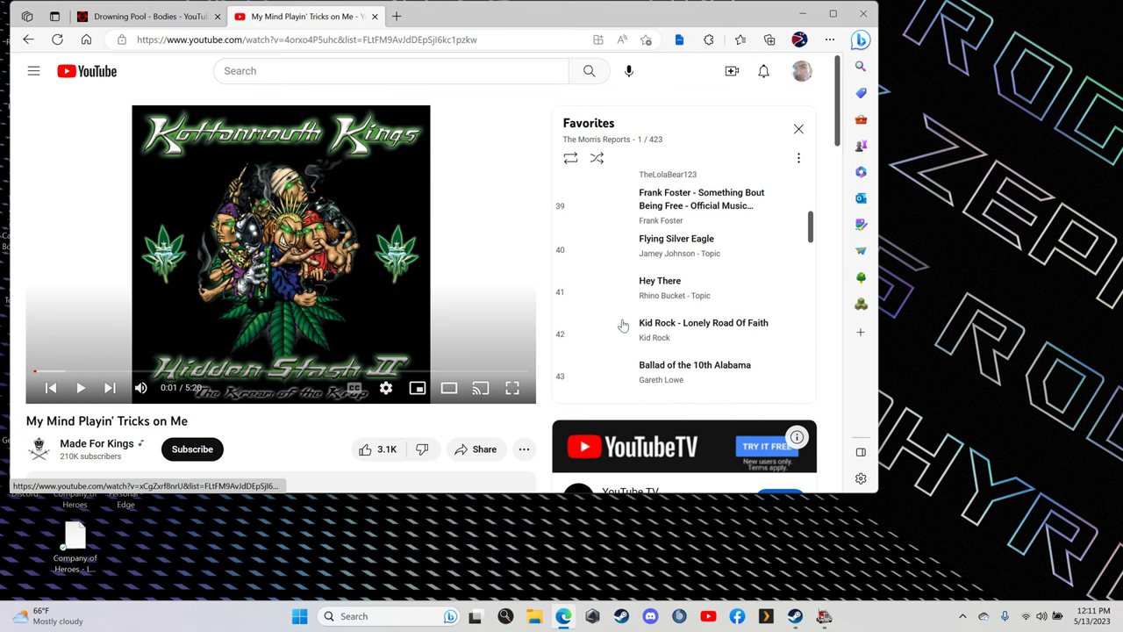
scroll("down", 3)
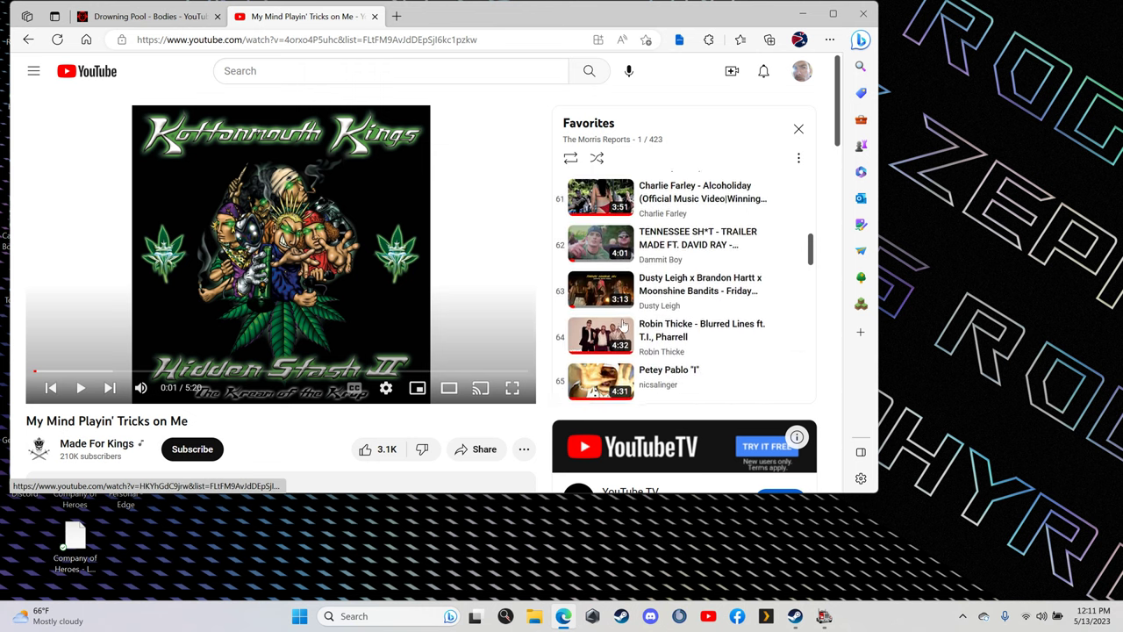
scroll("down", 3)
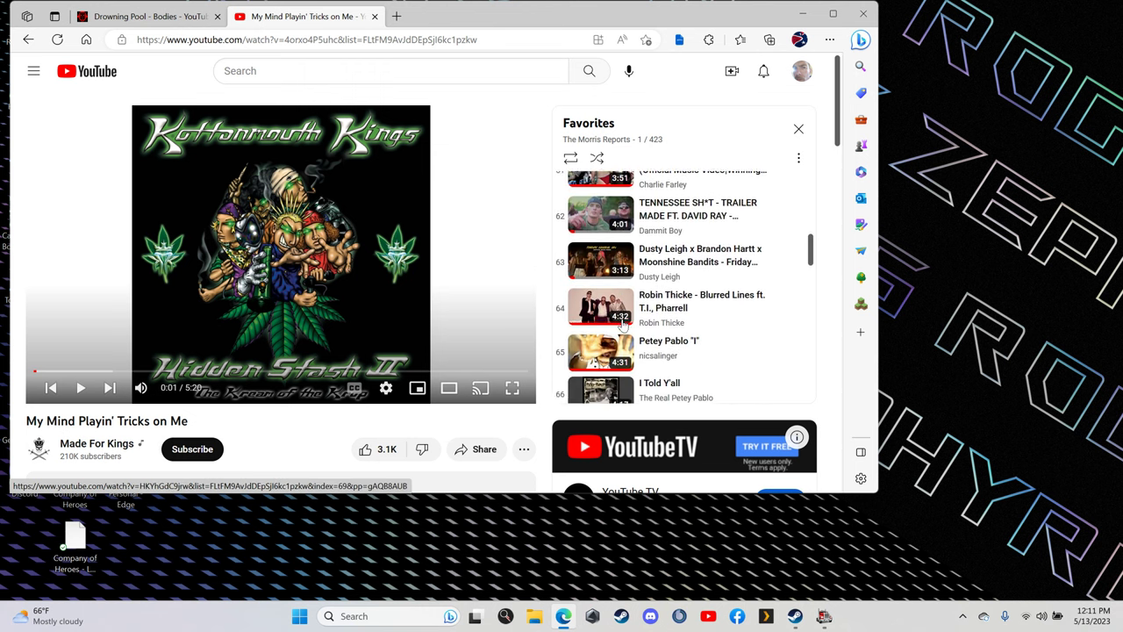
scroll("down", 3)
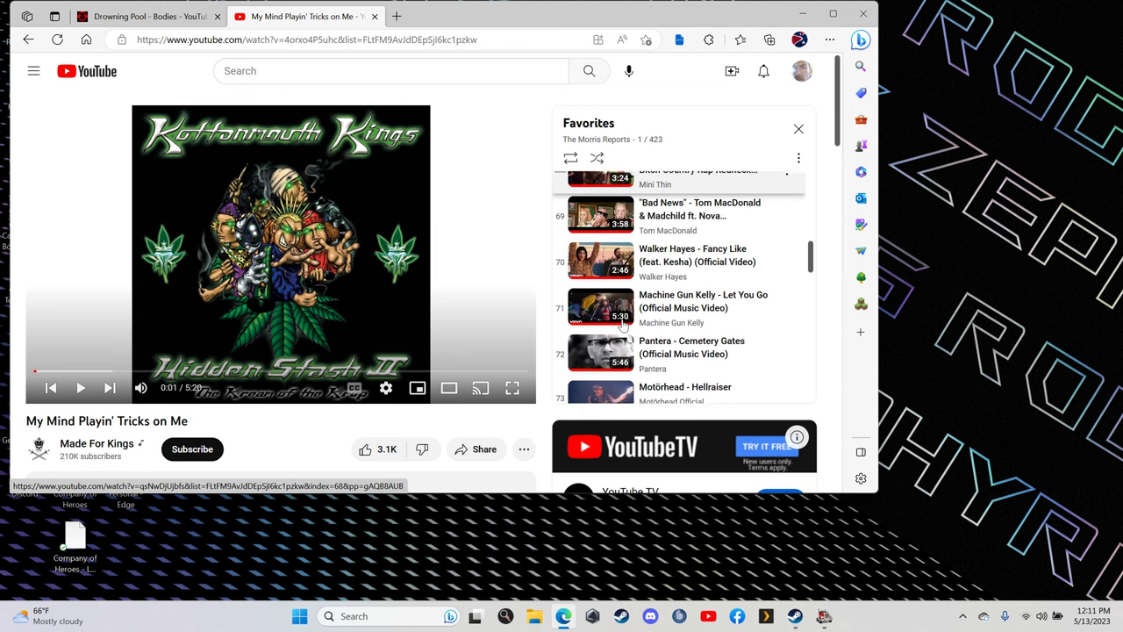
scroll("up", 3)
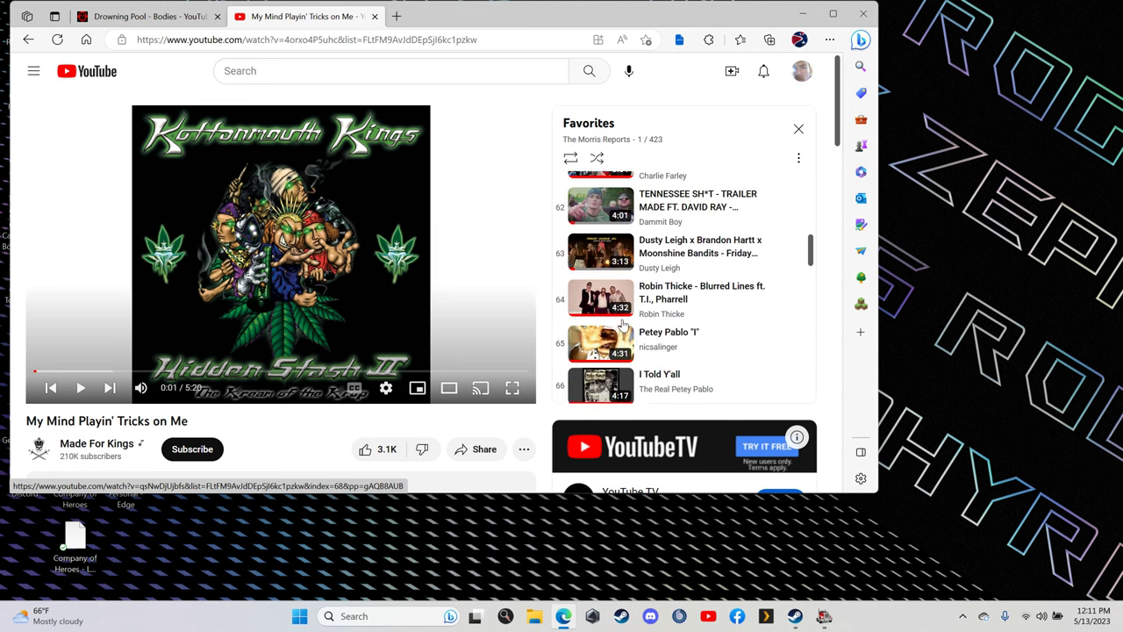
scroll("up", 3)
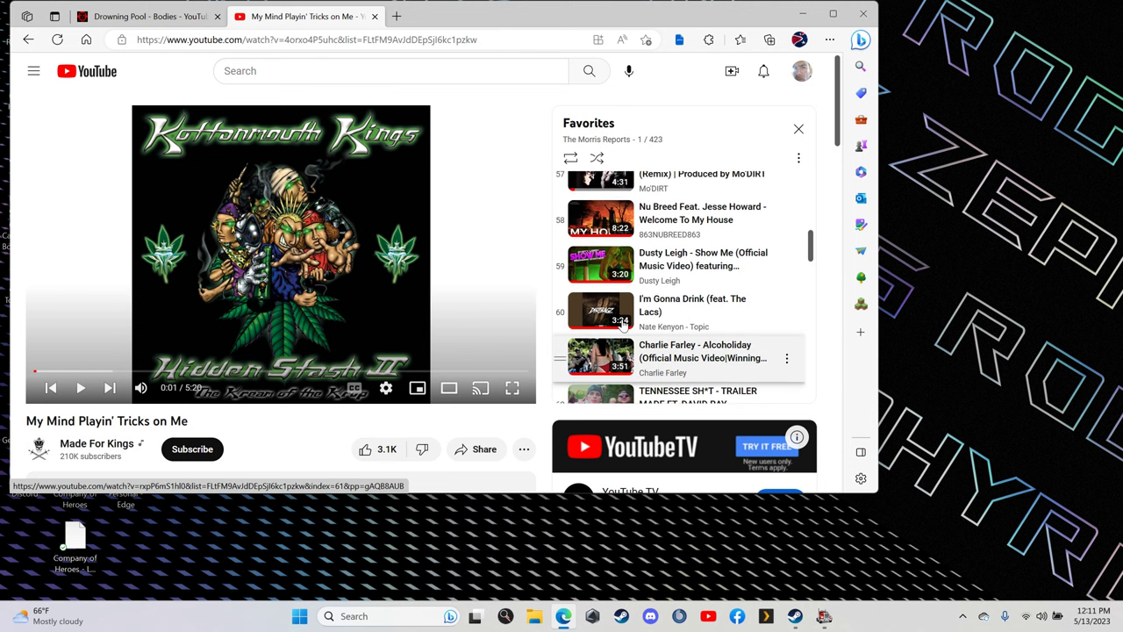
scroll("down", 3)
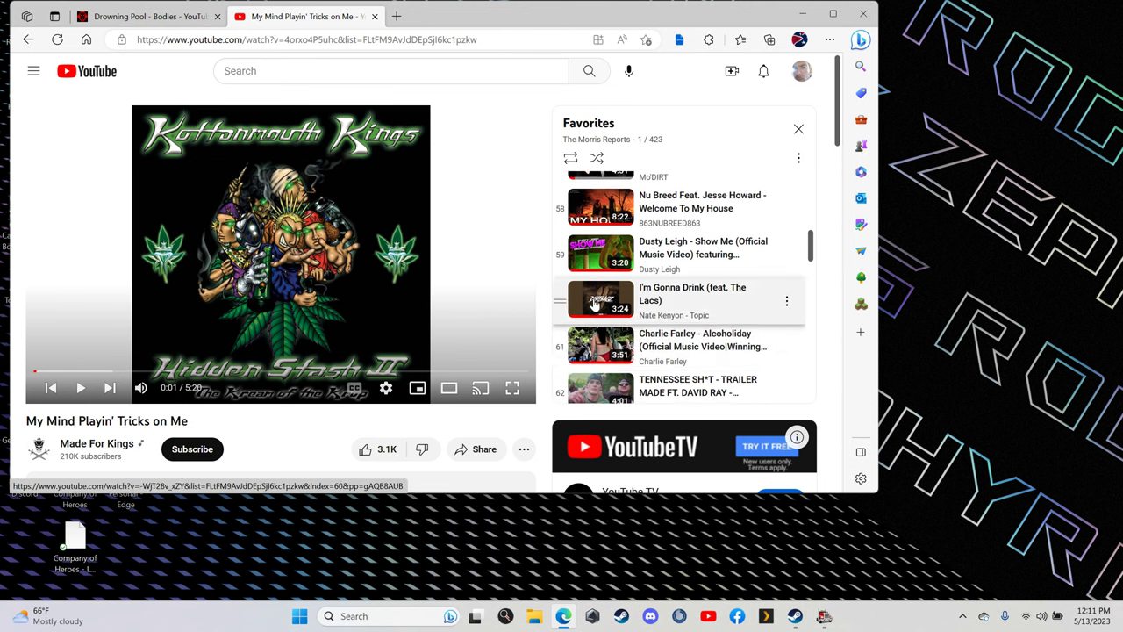
Step: Play 'I'm Gonna Drink (feat. The Lacs)' from the playlist panel and right-click the video
left_click(601, 300)
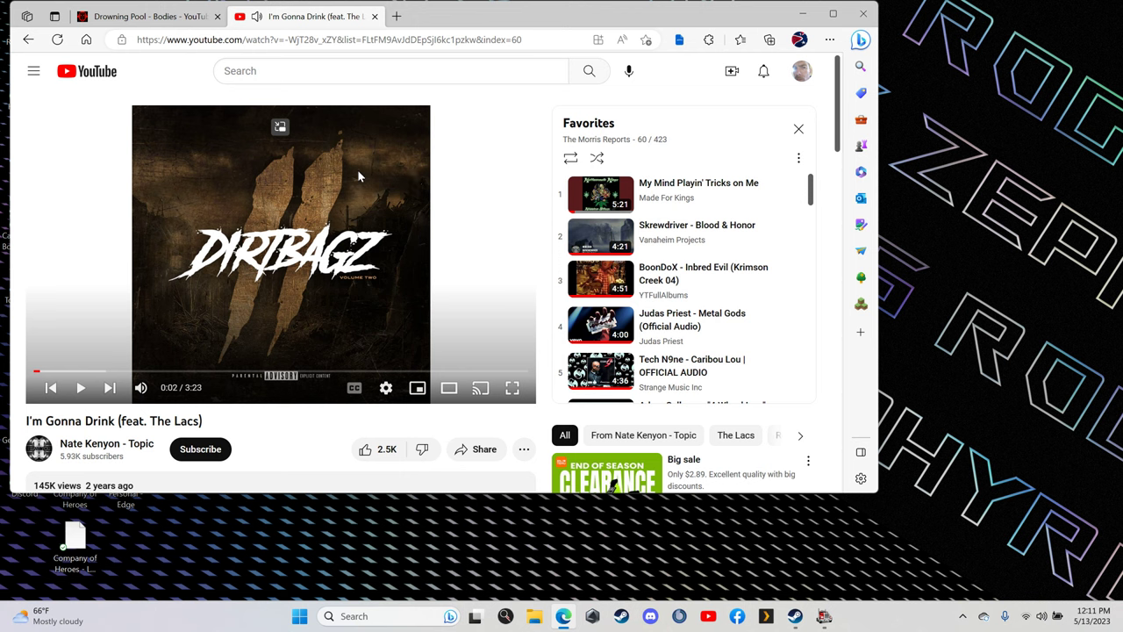
right_click(358, 175)
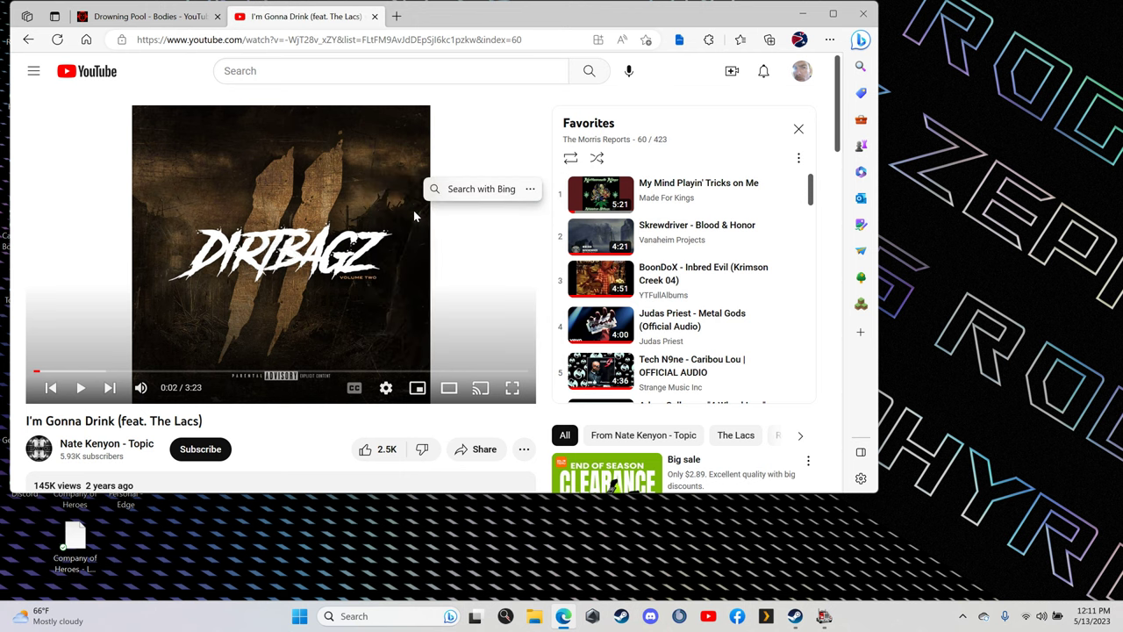
mouse_move(147, 17)
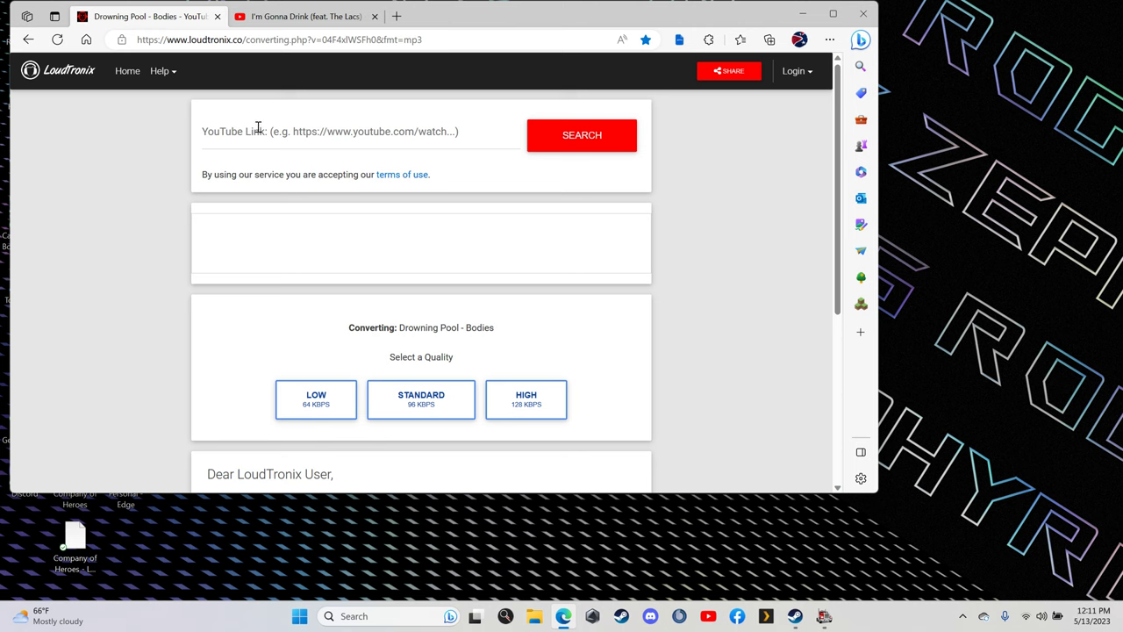
Step: Paste the copied YouTube link into LoudTronix's link field and search for it
right_click(259, 130)
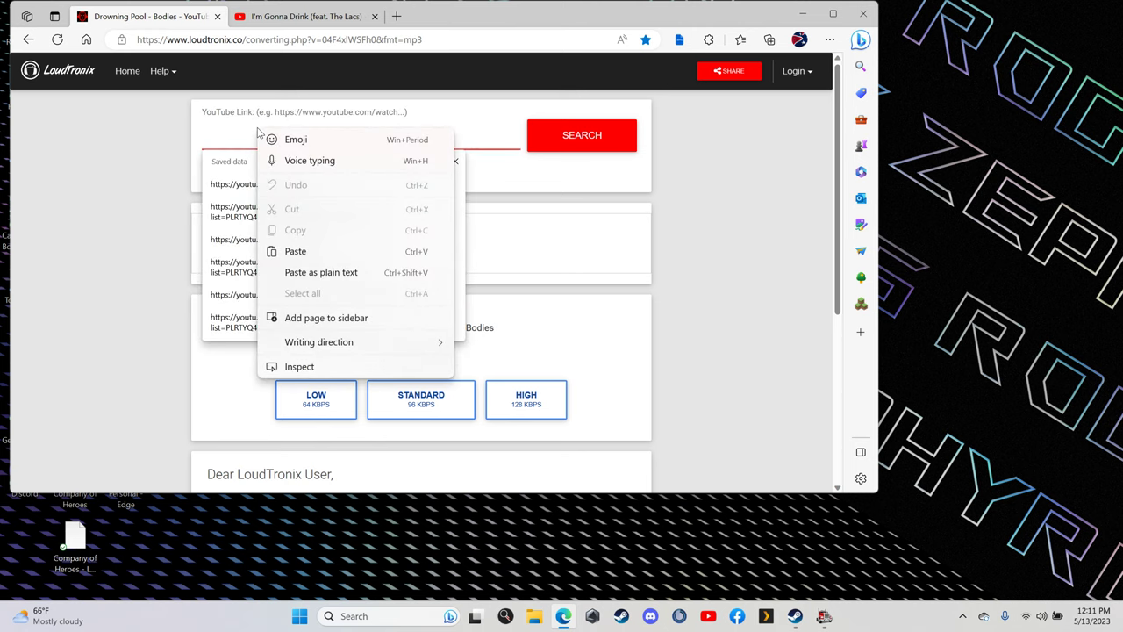
left_click(294, 251)
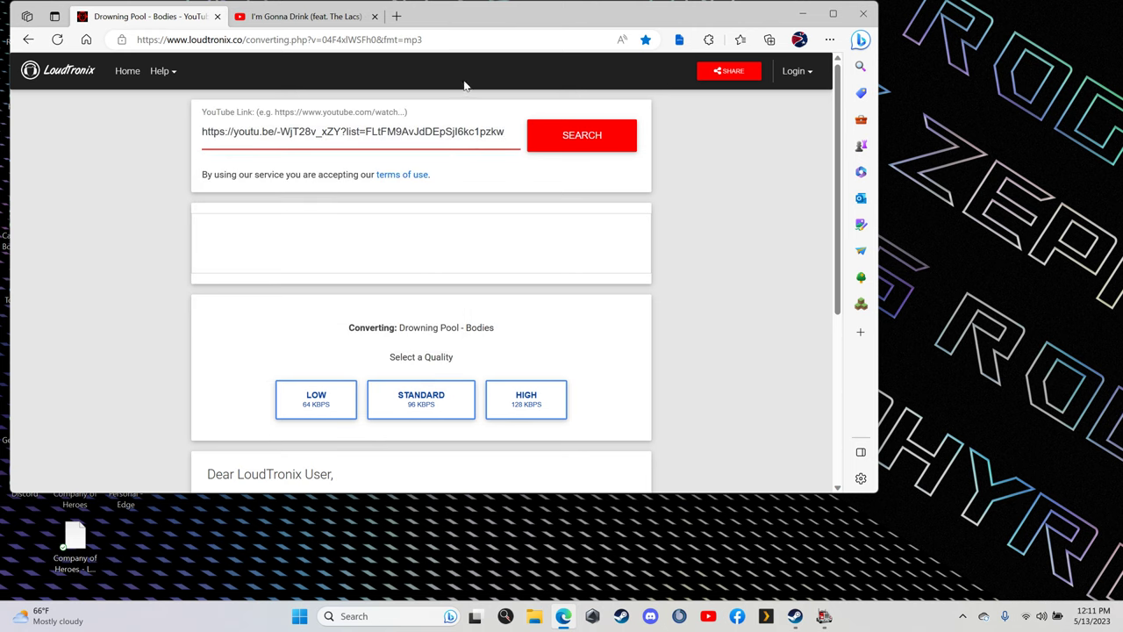
left_click(582, 134)
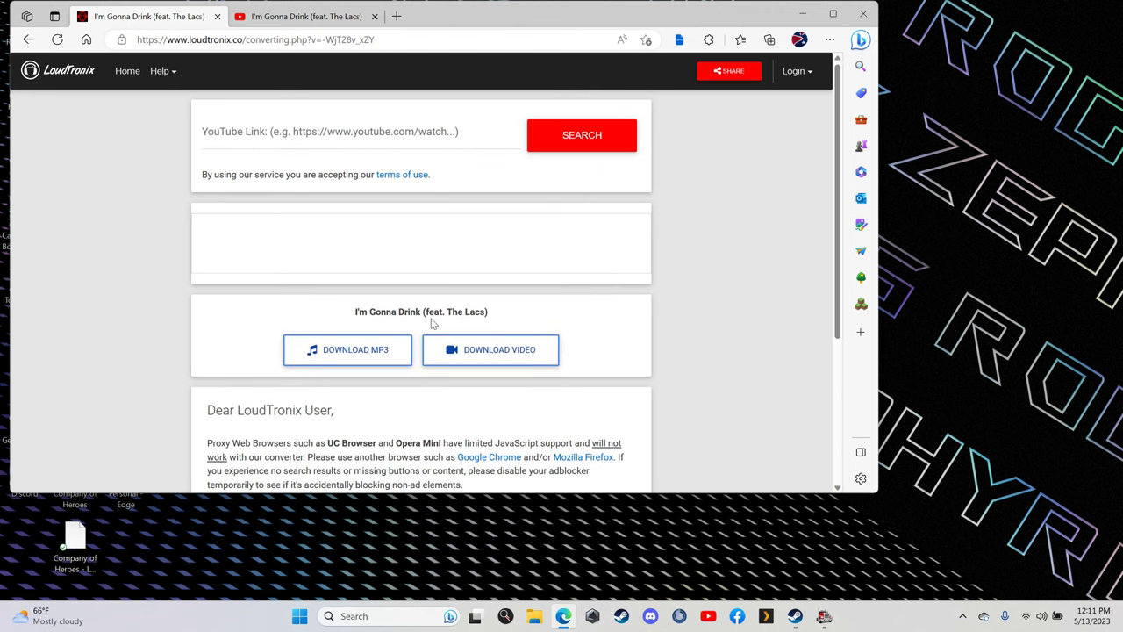
mouse_move(348, 349)
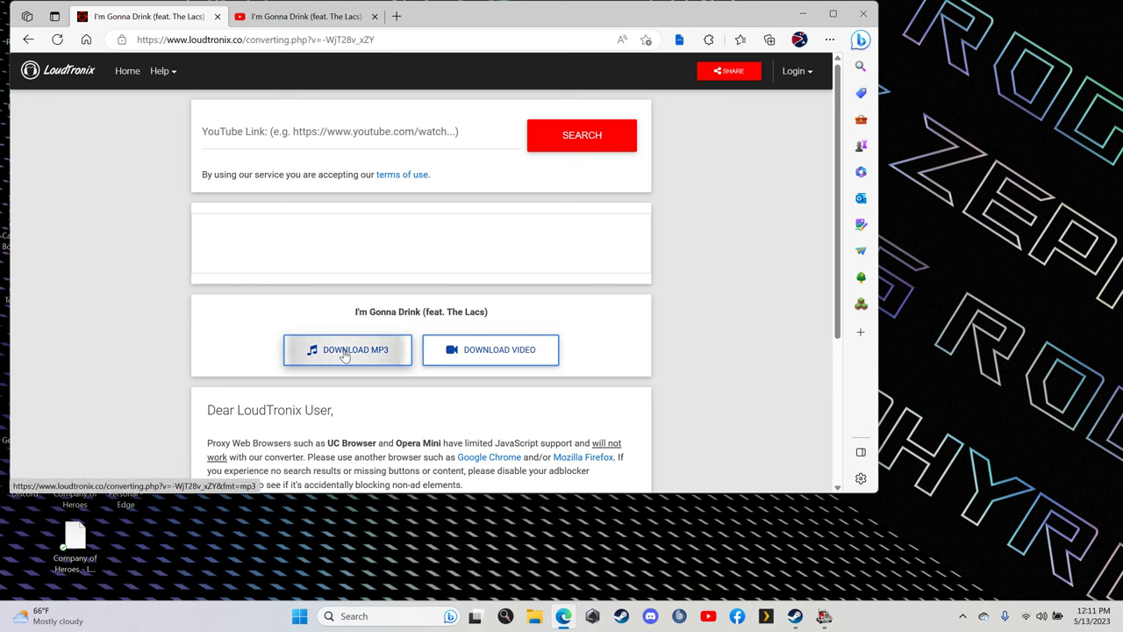
Step: Download 'I'm Gonna Drink' as an MP3 at standard 96 kbps quality
left_click(348, 349)
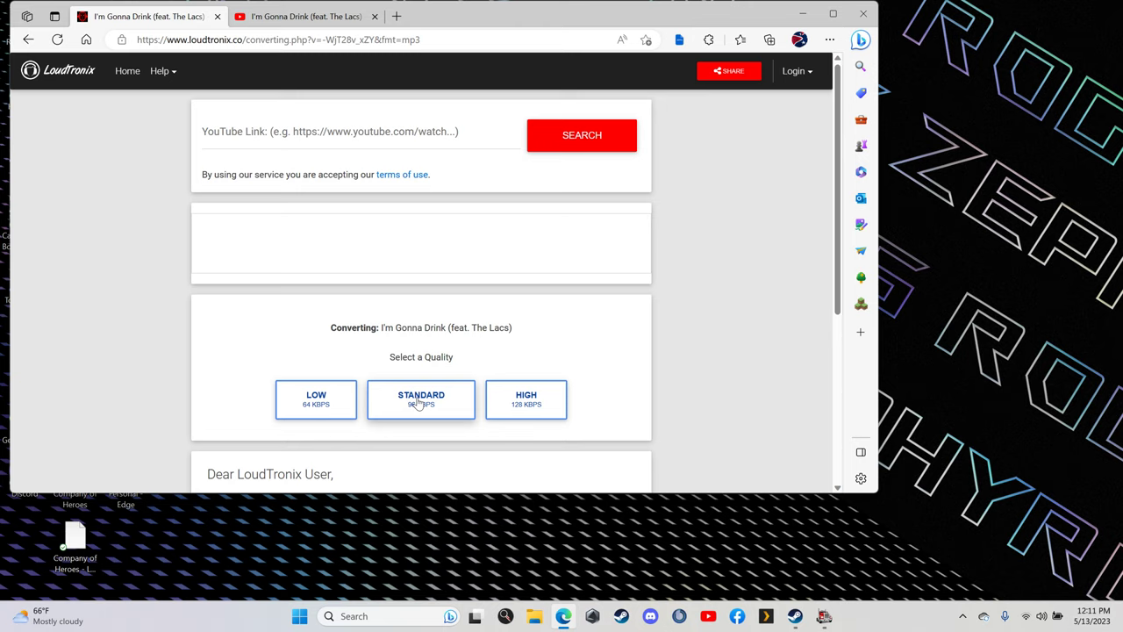
left_click(421, 399)
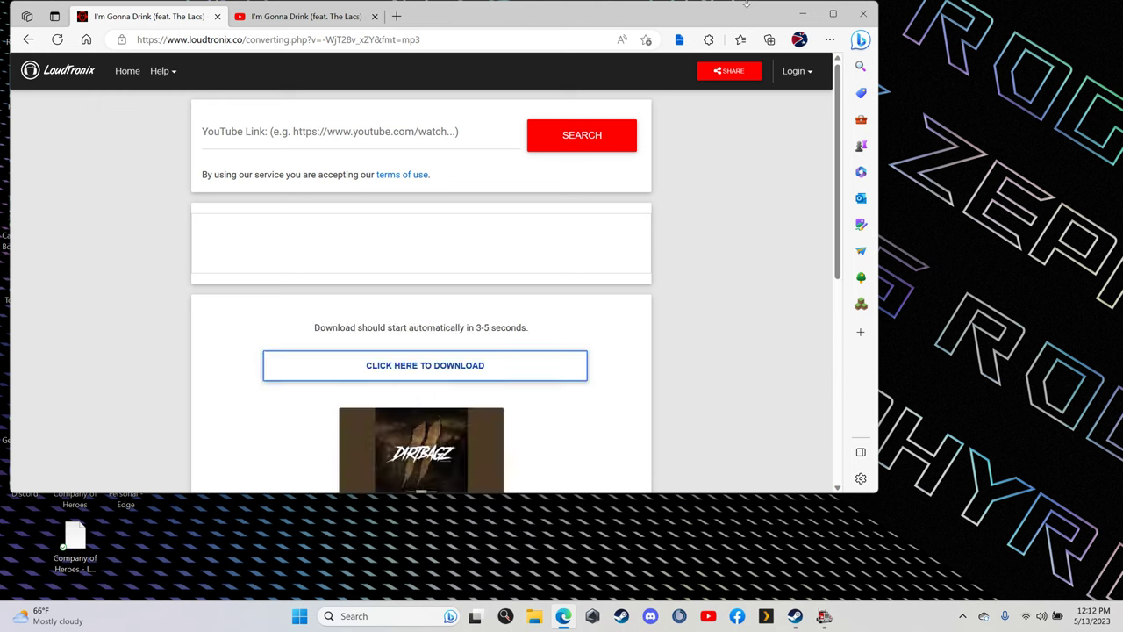
mouse_move(534, 616)
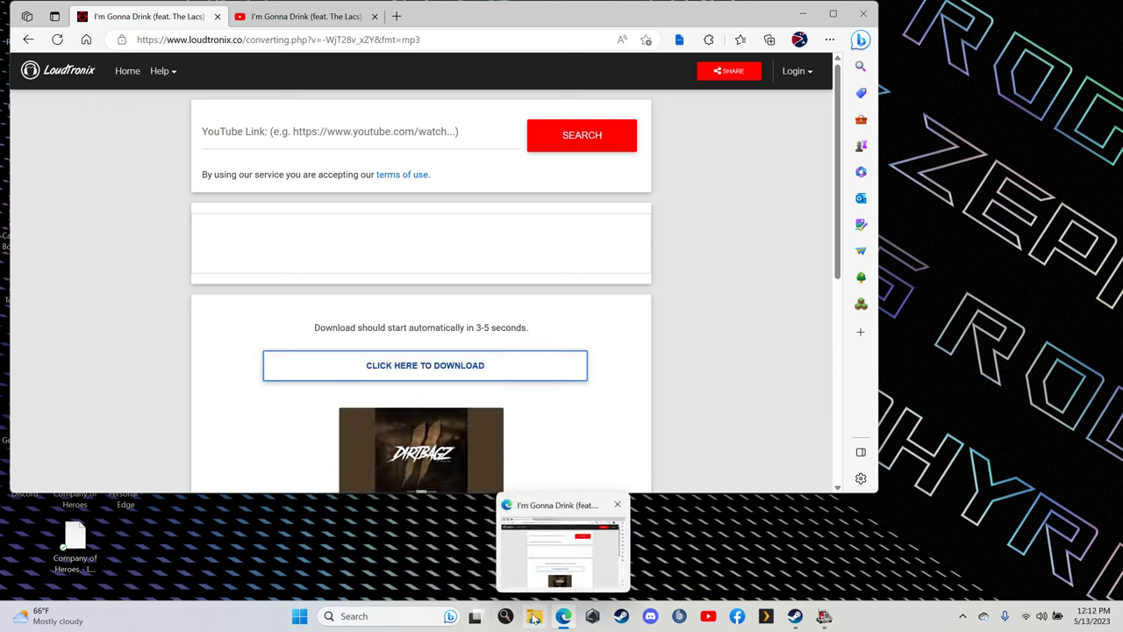
Step: Copy the 2,409 KB 'I'm Gonna Drink' MP3 from the Downloads folder
left_click(534, 615)
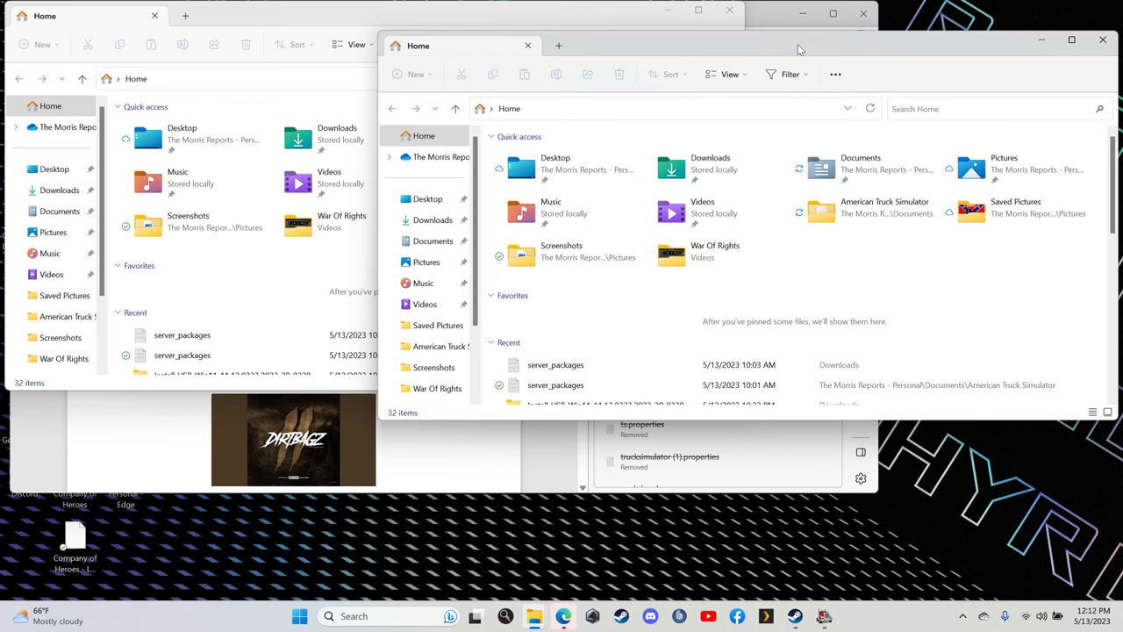
mouse_move(643, 105)
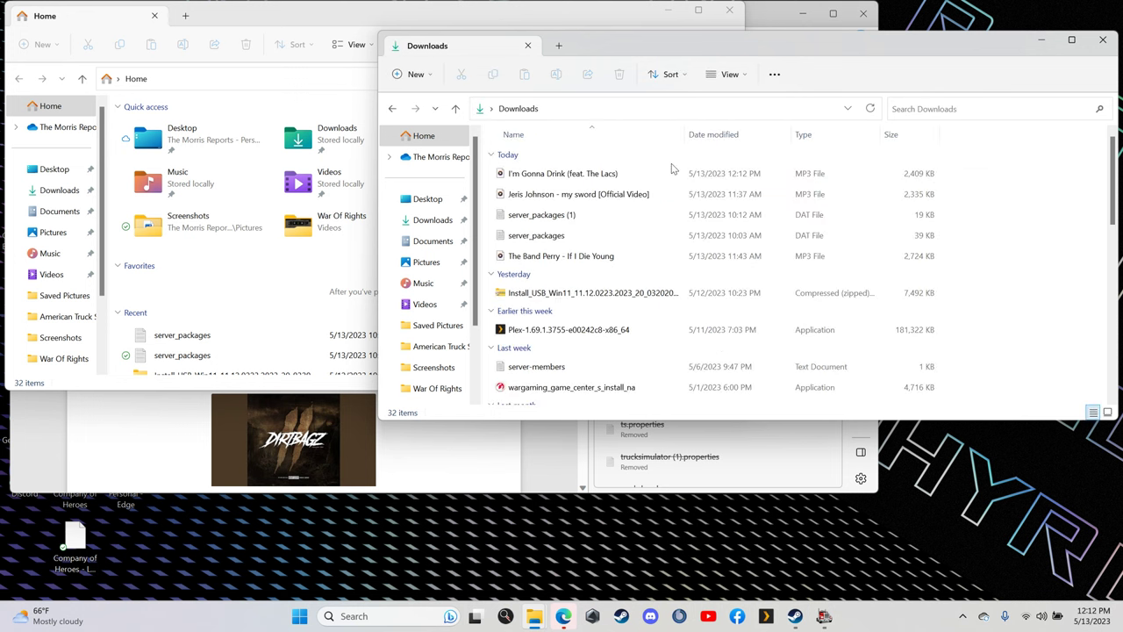
left_click(562, 173)
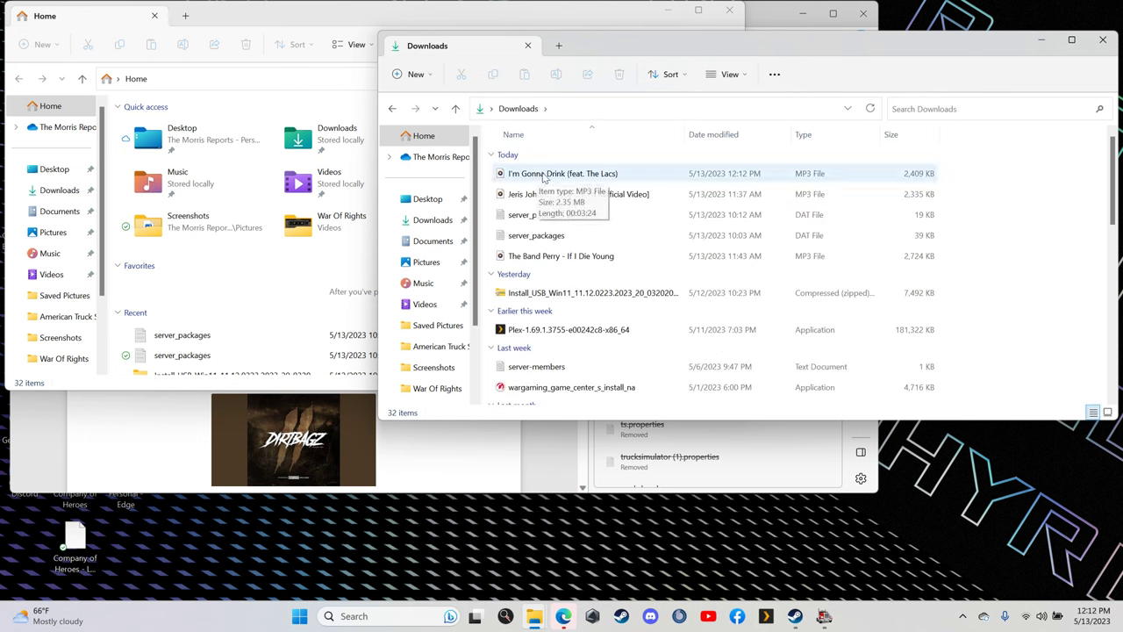
right_click(561, 173)
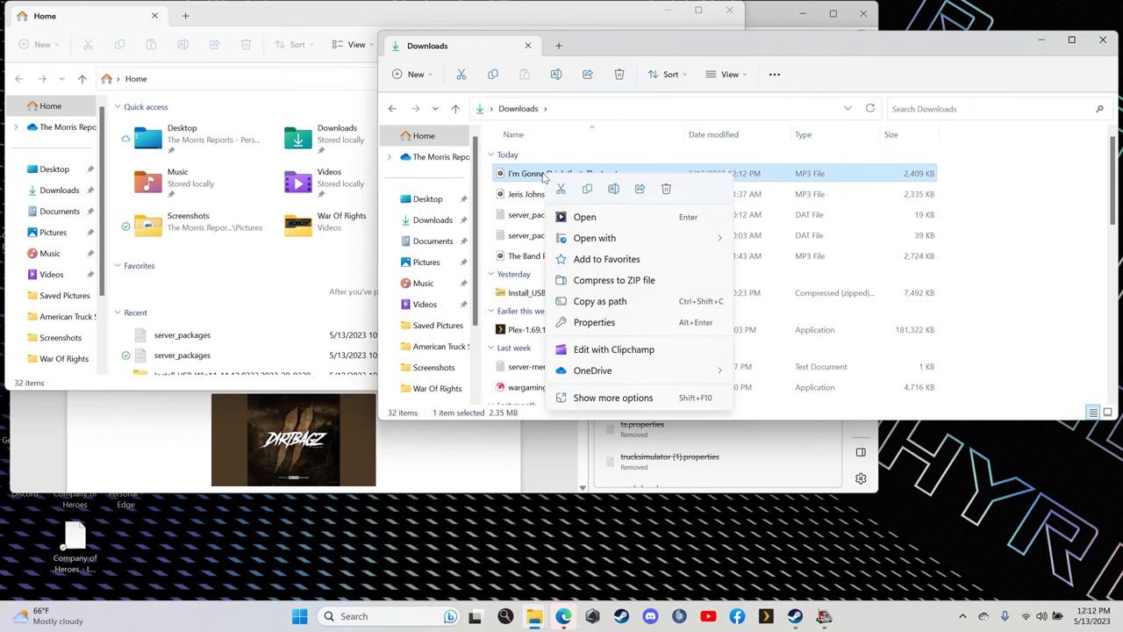
mouse_move(588, 189)
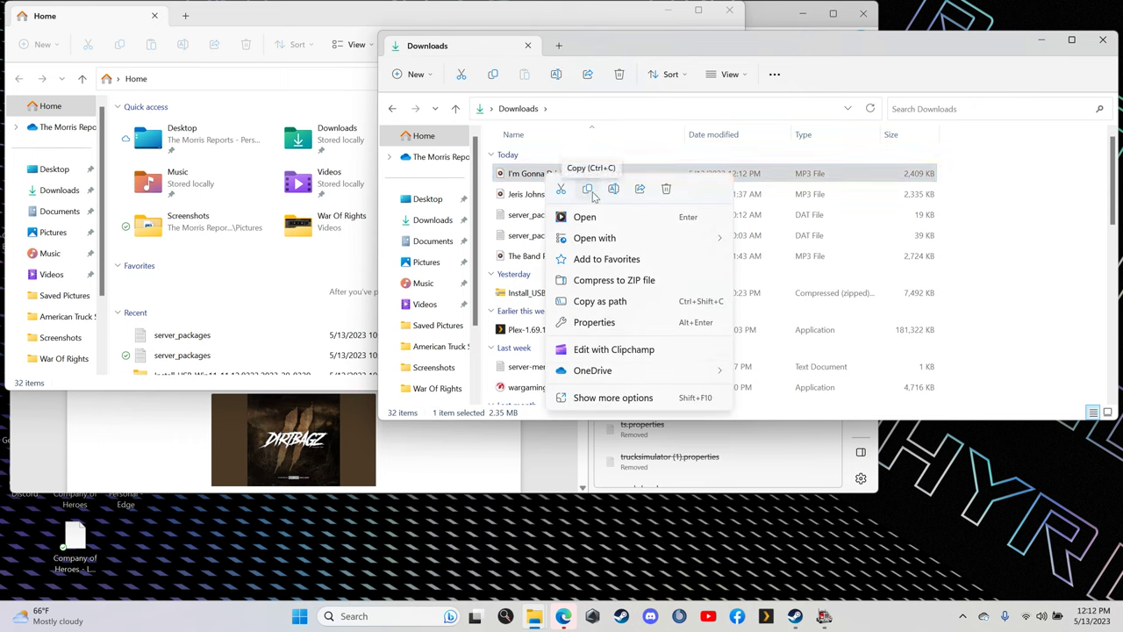
left_click(136, 158)
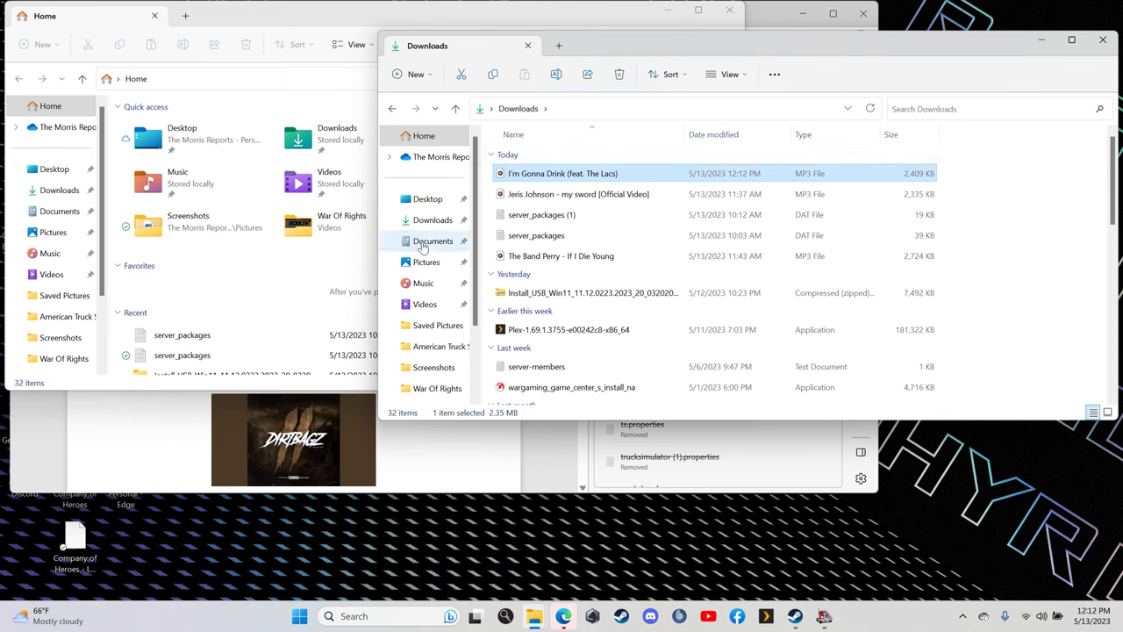
Step: Paste the MP3 into Documents > American Truck Simulator > music, replacing the existing file
left_click(433, 241)
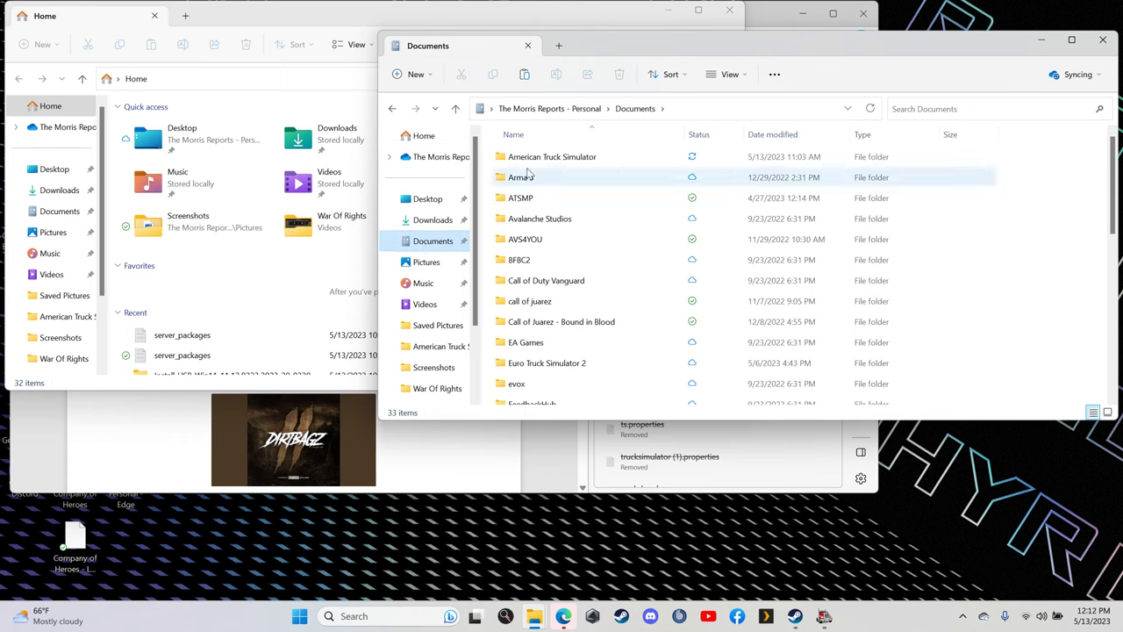
left_click(552, 156)
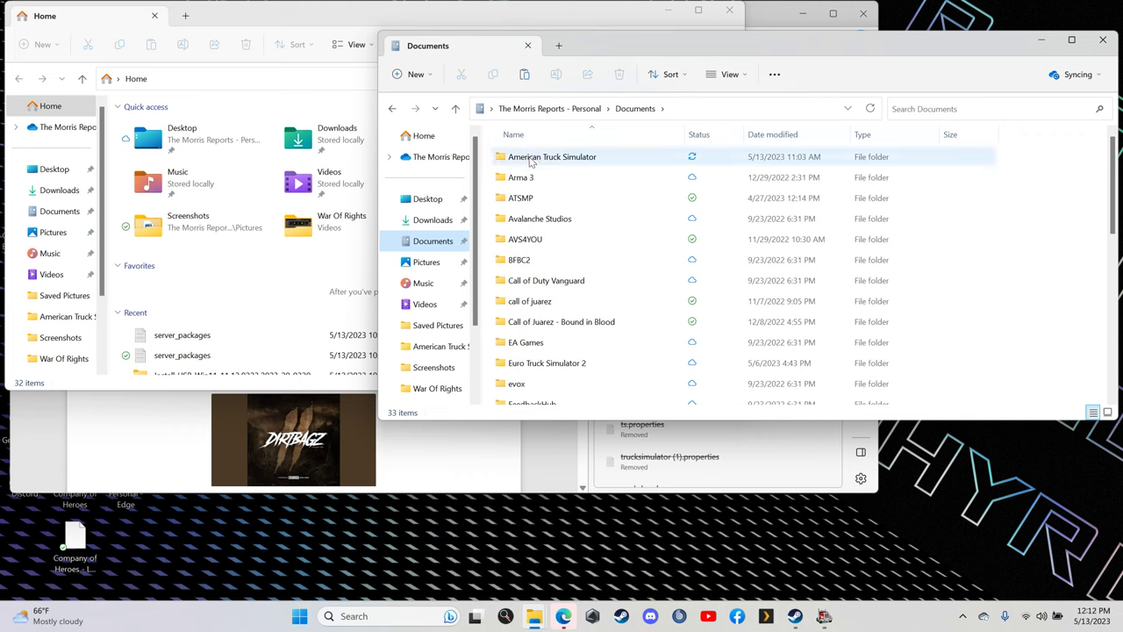
double_click(552, 156)
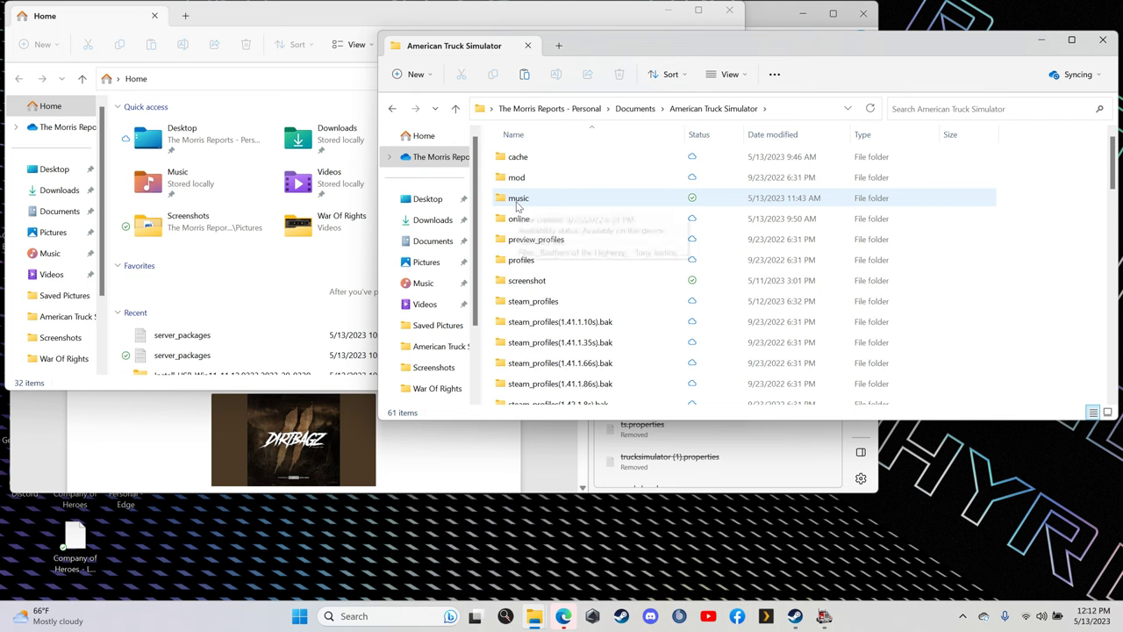
right_click(519, 197)
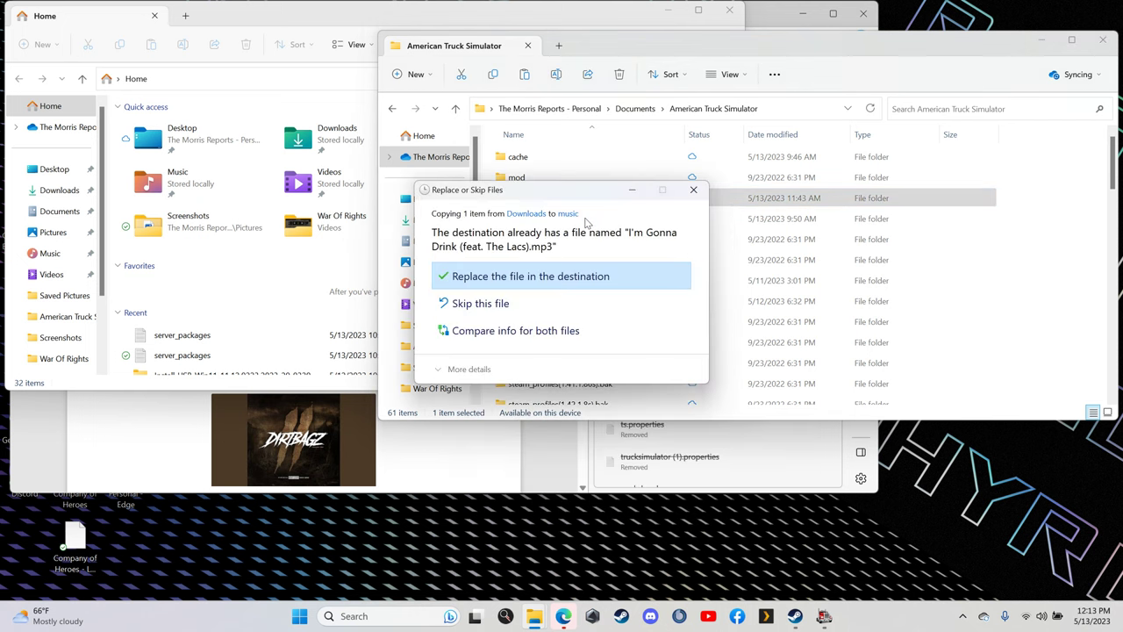
mouse_move(535, 281)
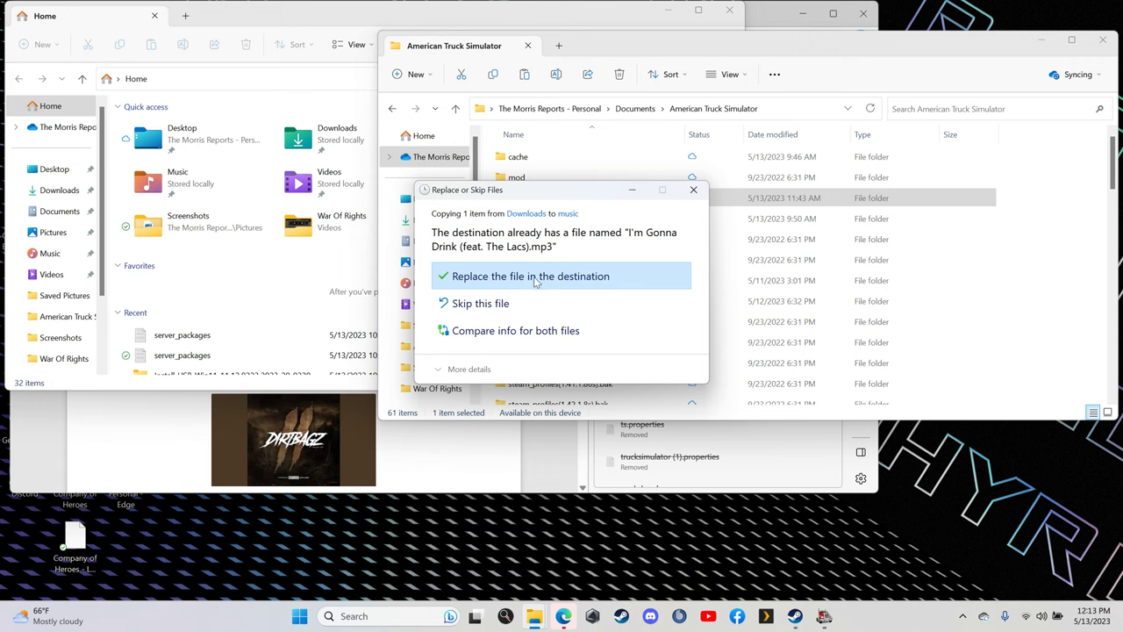
left_click(530, 276)
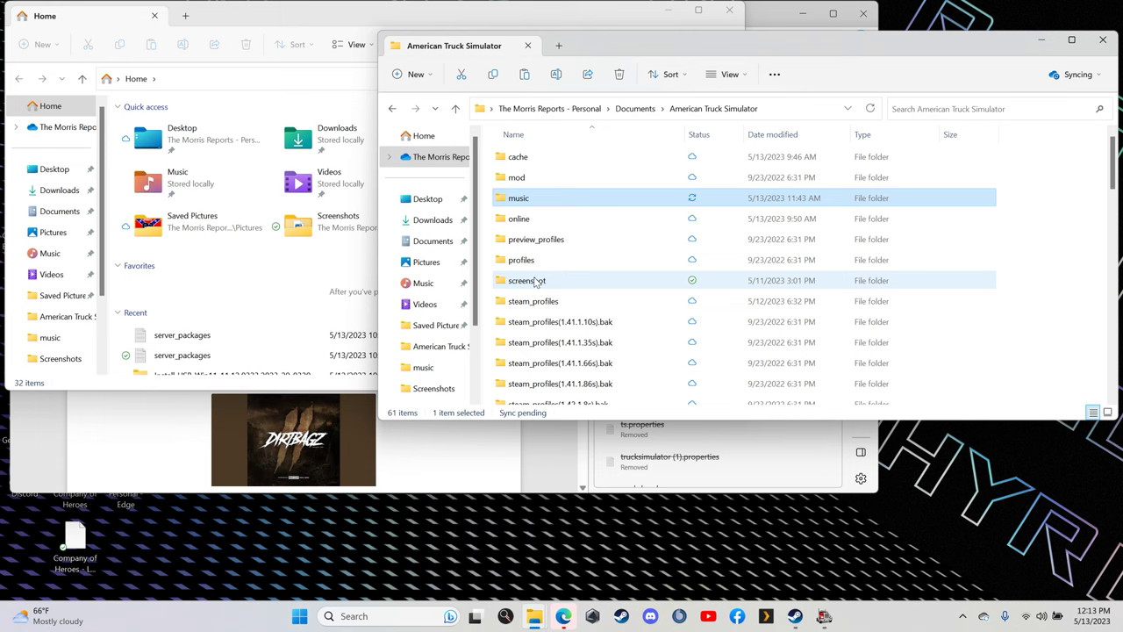
mouse_move(527, 280)
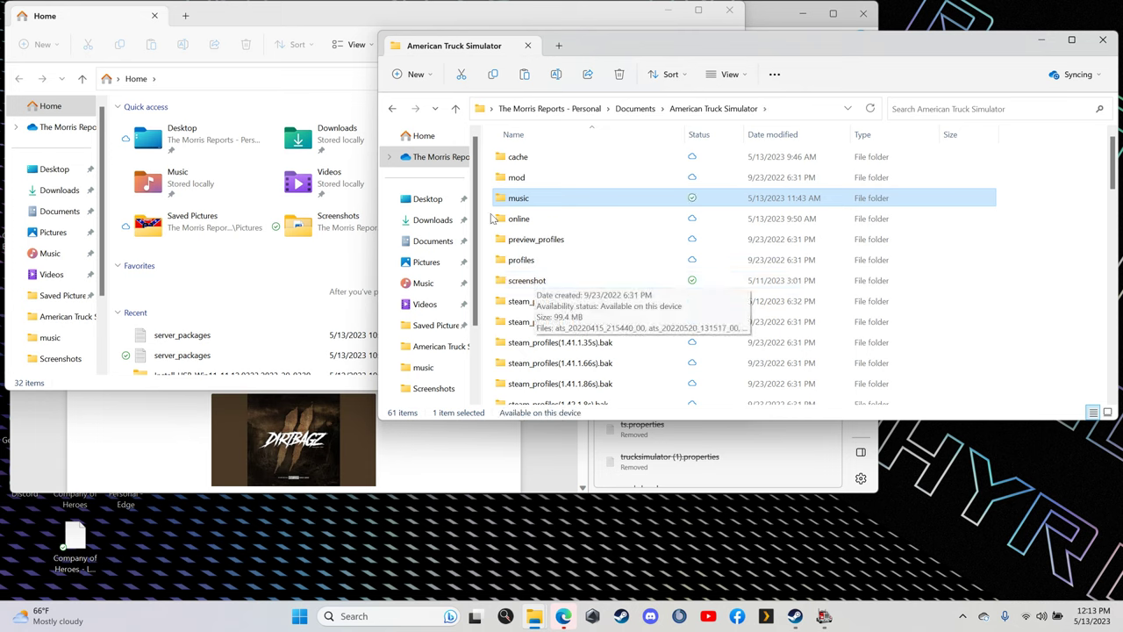
Step: Open the music folder to view its 20 songs, including 'I'm Gonna Drink'
double_click(519, 197)
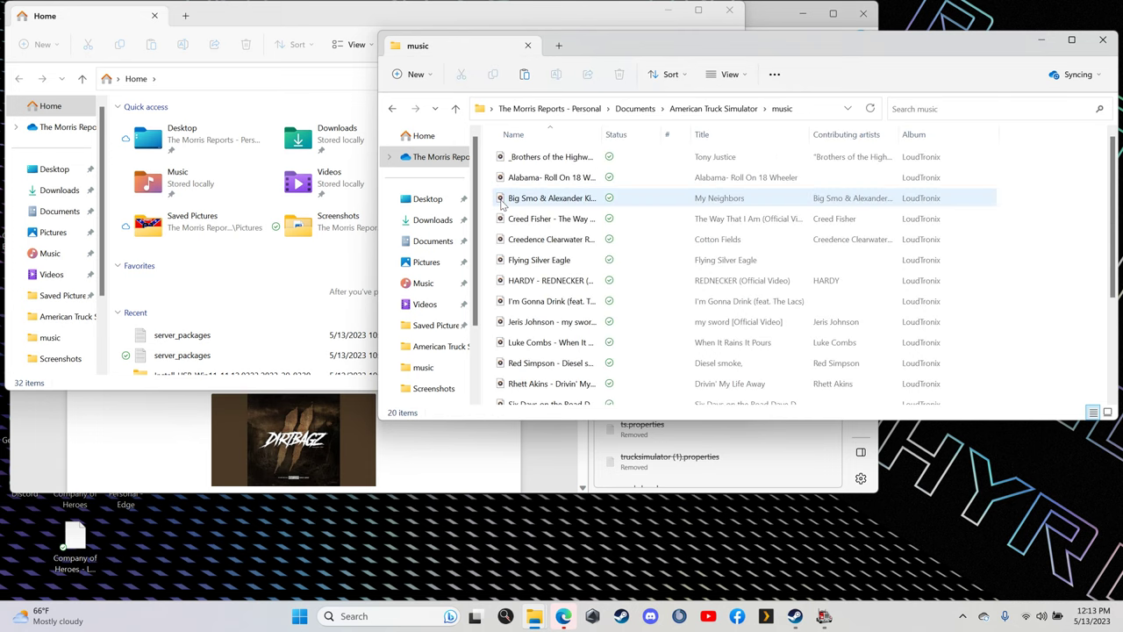
left_click(551, 322)
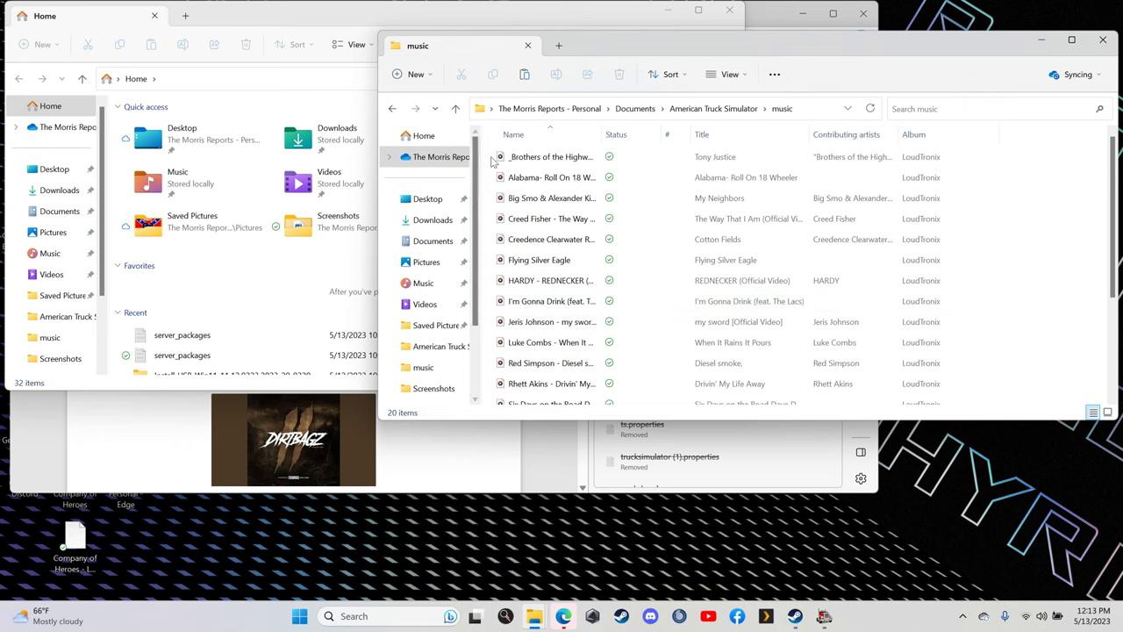
mouse_move(472, 53)
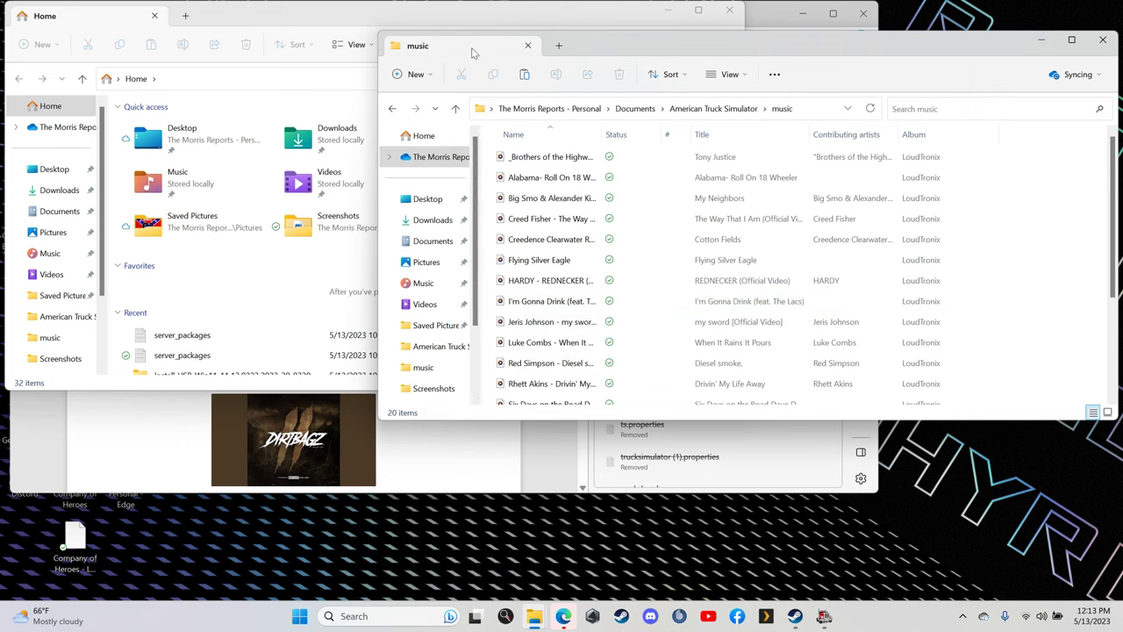
mouse_move(825, 577)
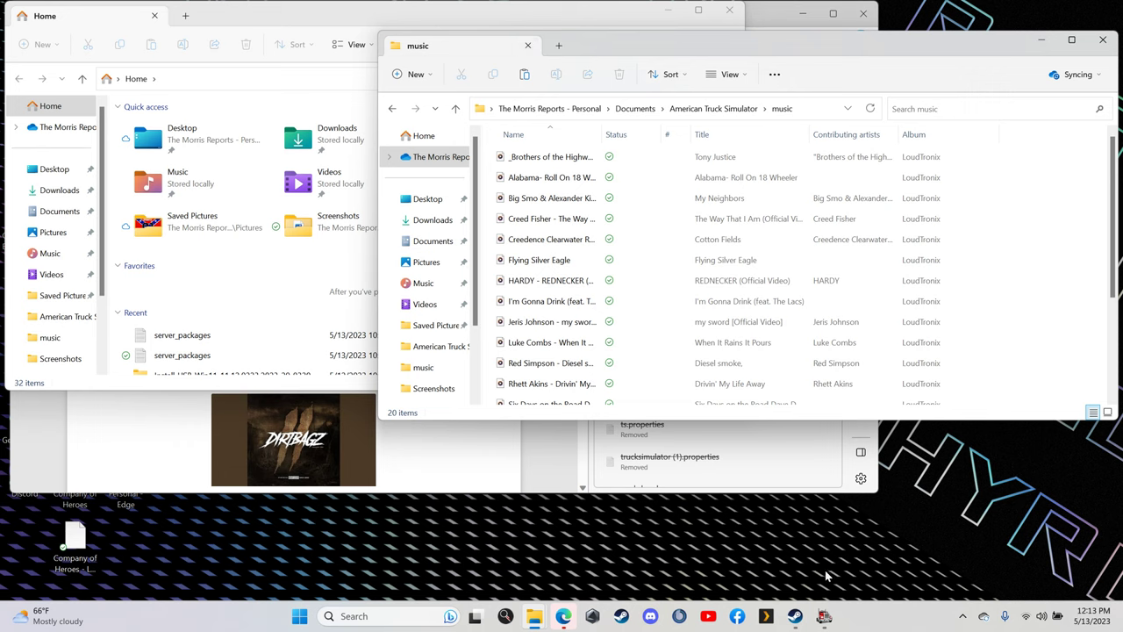
mouse_move(823, 615)
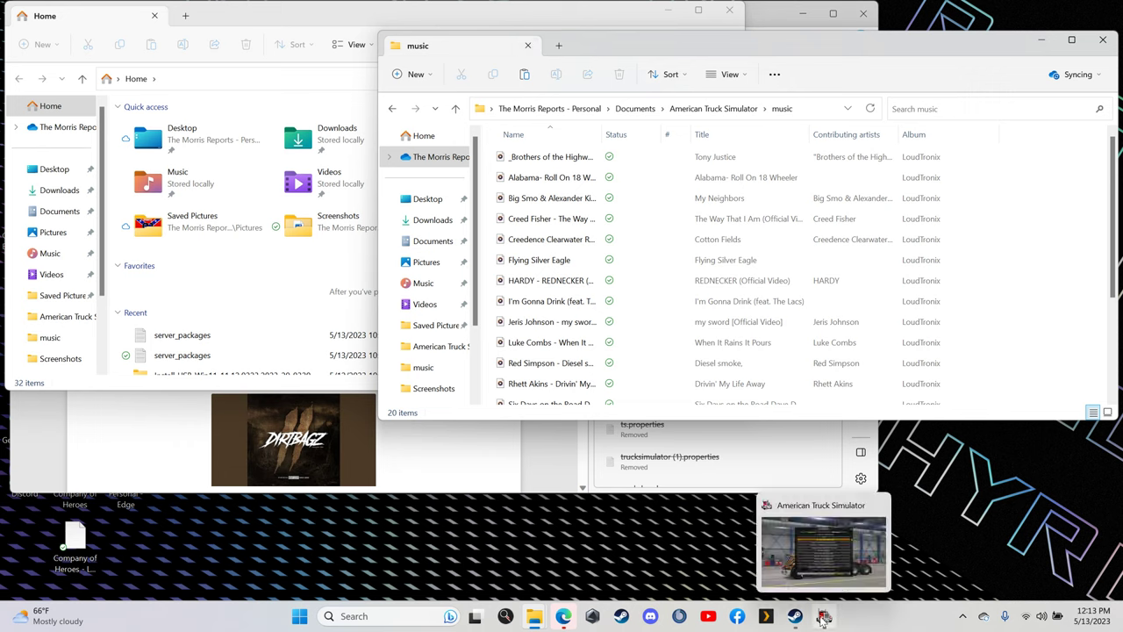